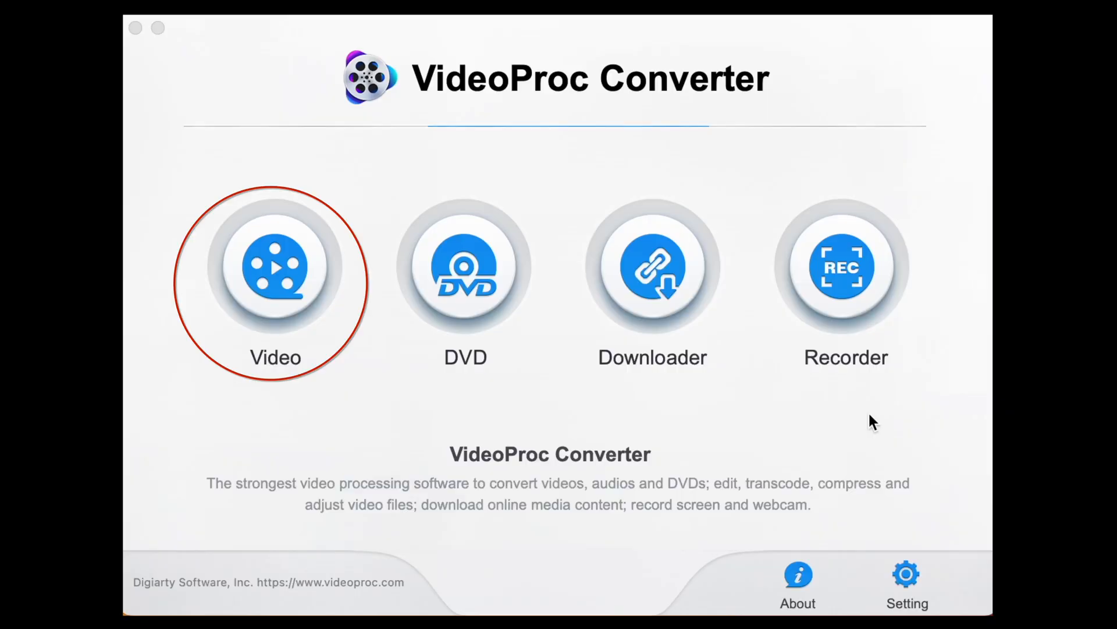
Enter the Video converter module from the VideoProc home screen.
click(274, 267)
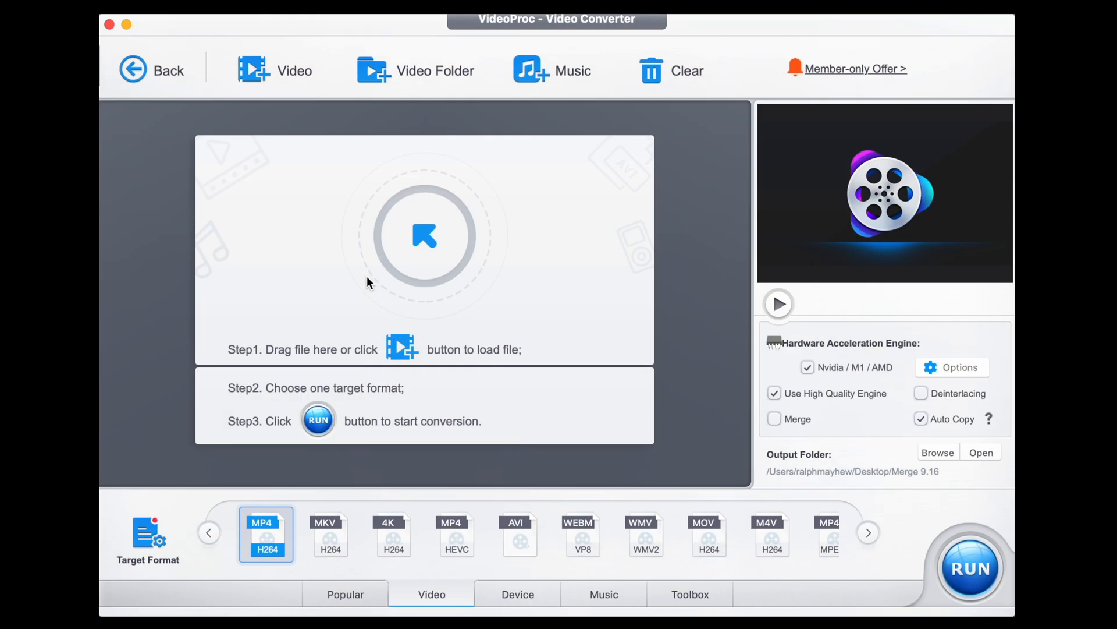
mouse_move(653, 243)
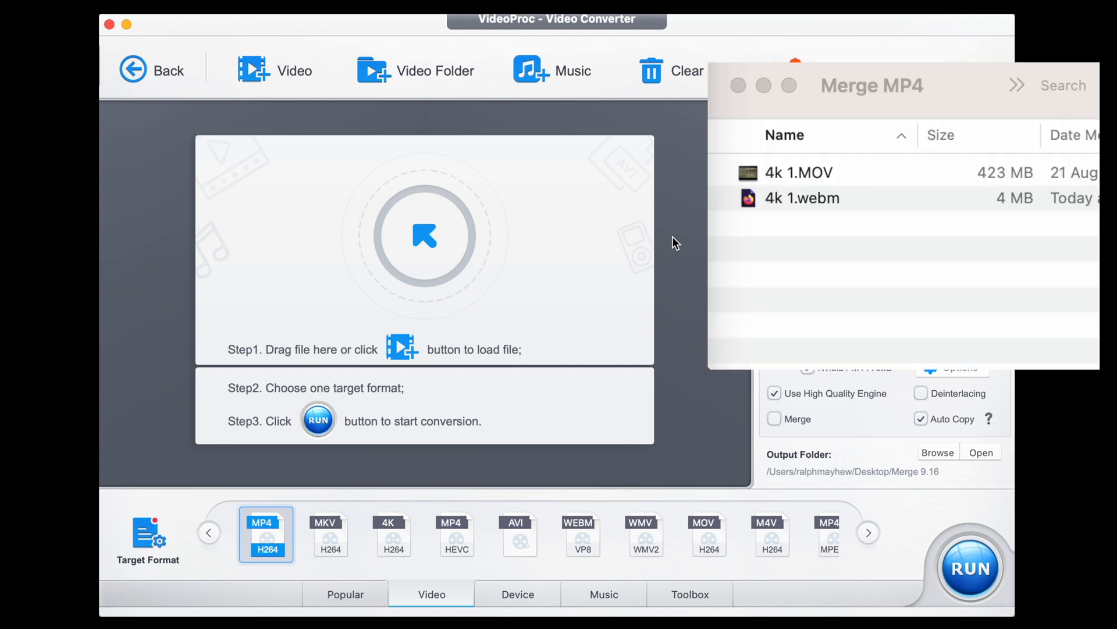
mouse_move(796, 178)
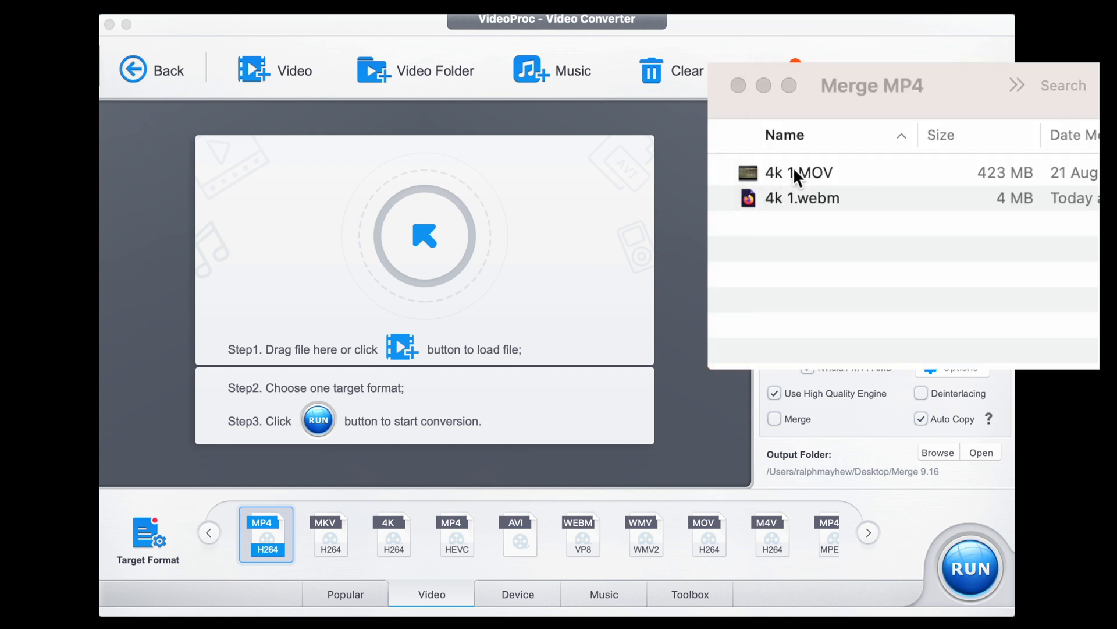
Add 4k 1.MOV and 4k 1.webm to the conversion list, both targeting MP4.
click(802, 198)
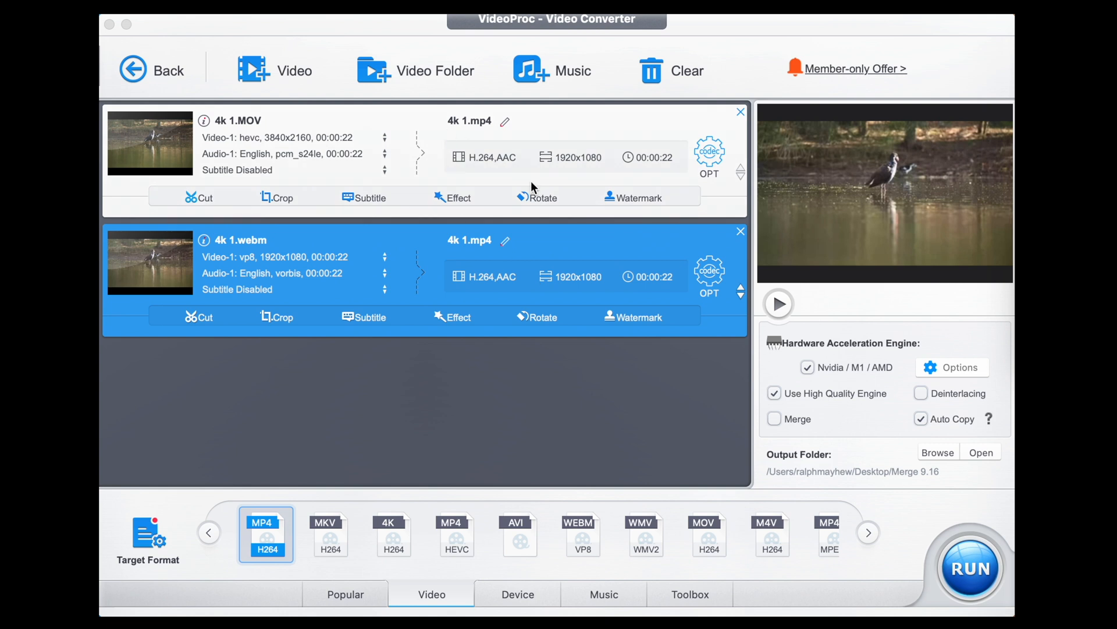
mouse_move(253, 135)
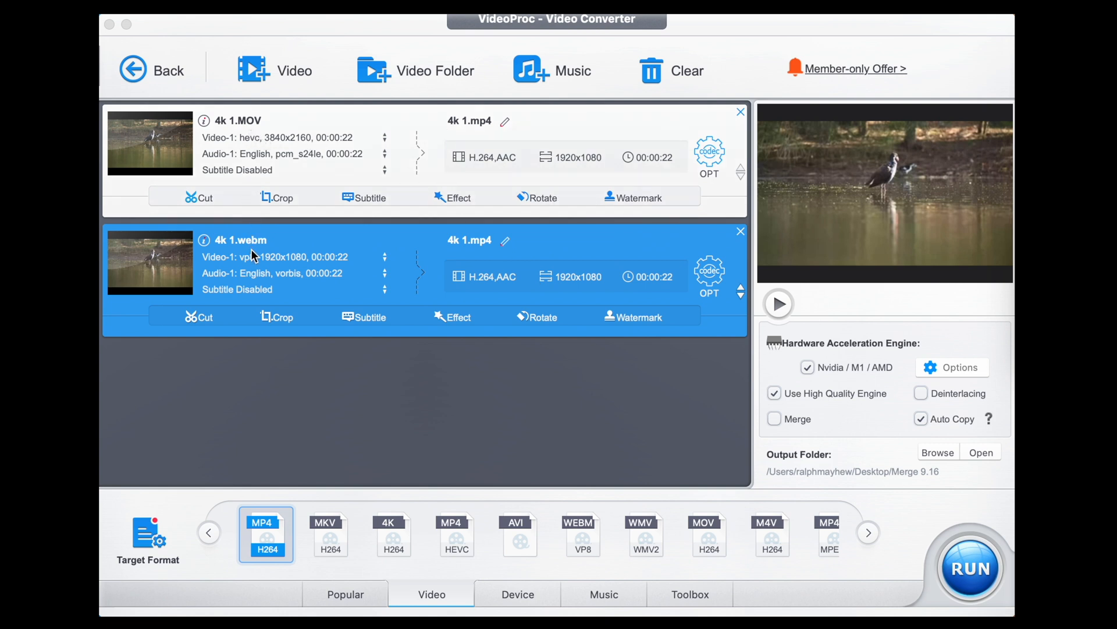
mouse_move(485, 135)
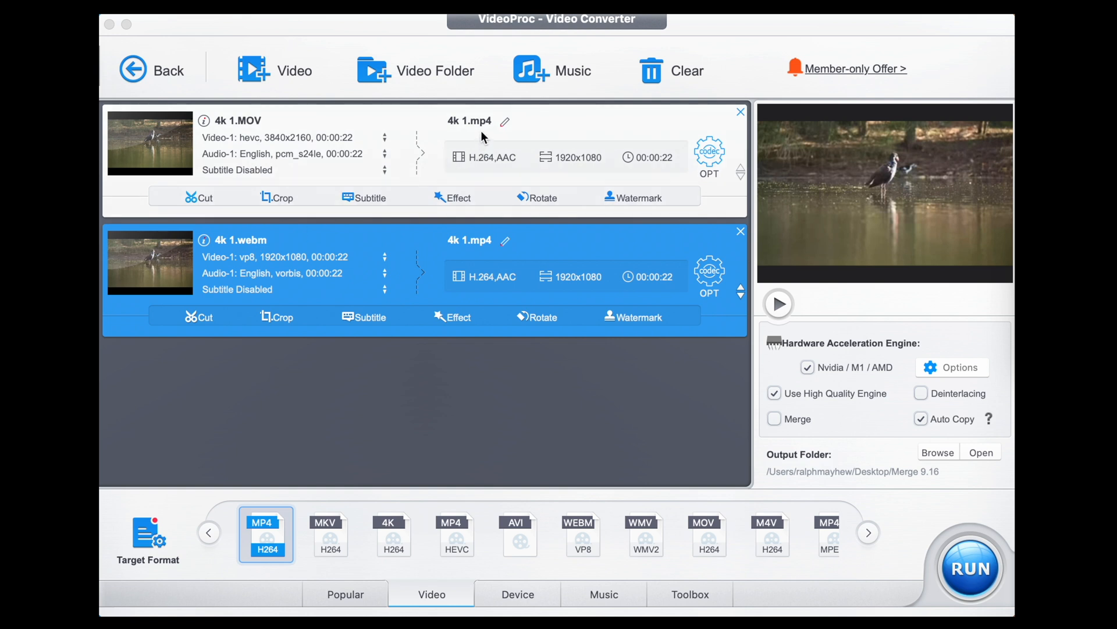
mouse_move(388, 467)
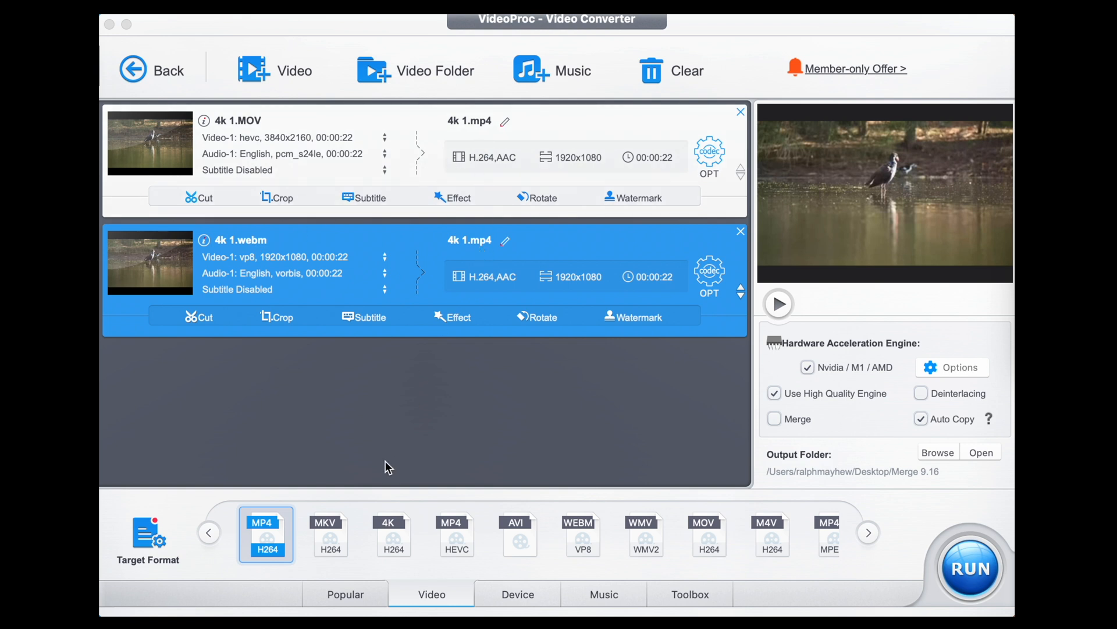
mouse_move(267, 545)
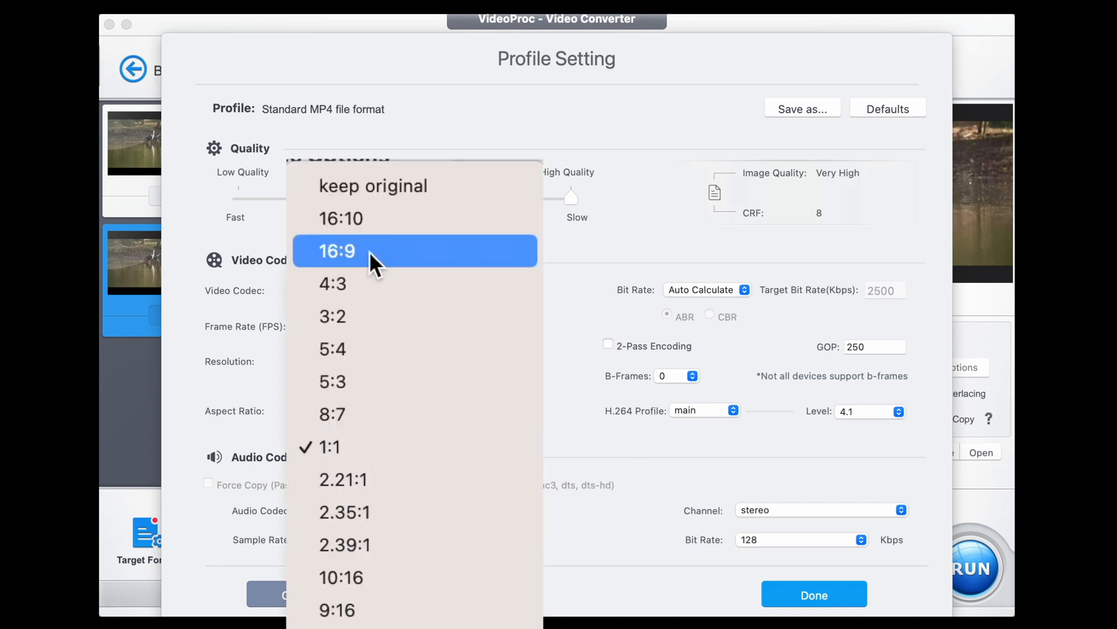
Set the MP4 profile's aspect ratio to 16:9 at high quality and confirm.
click(335, 251)
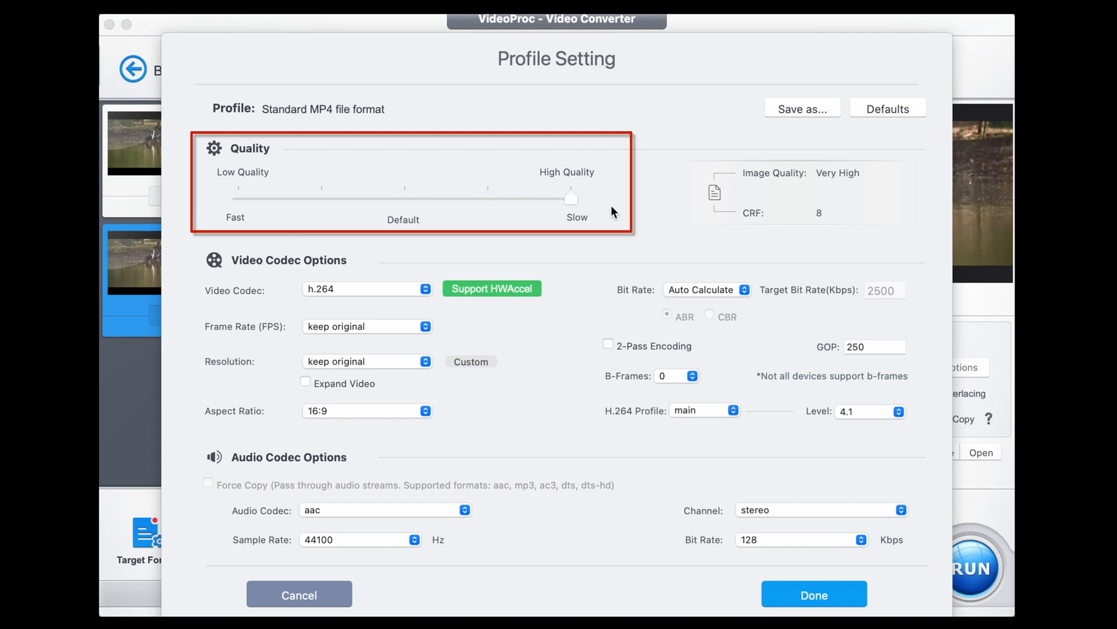
click(814, 595)
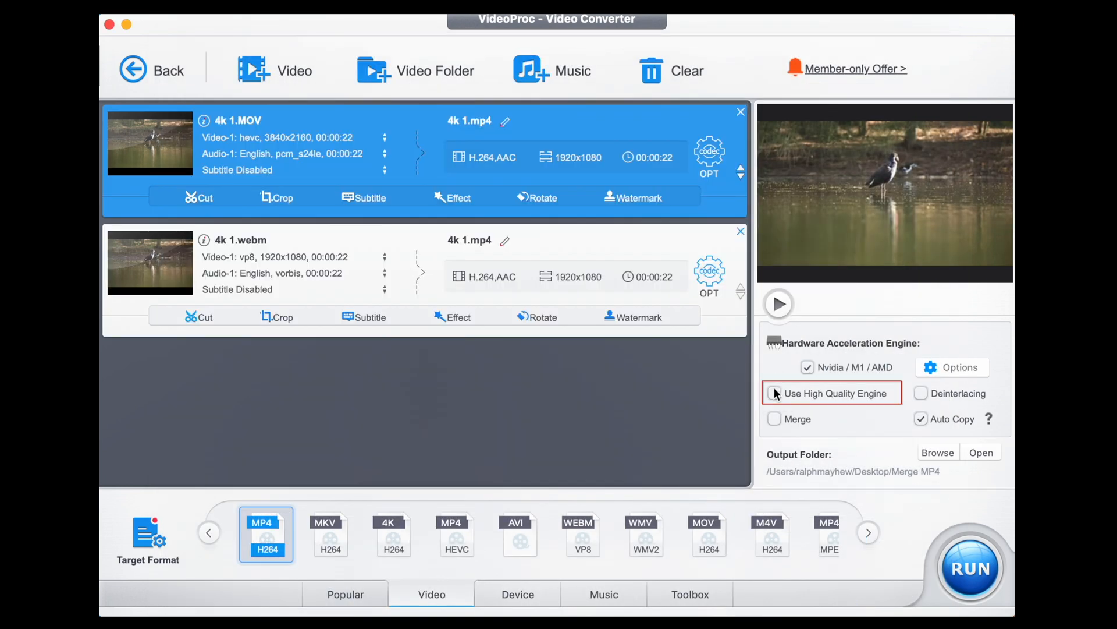
Enable High Quality Engine and Merge, run the job, and select the merged 4k 1.mp4.
click(775, 392)
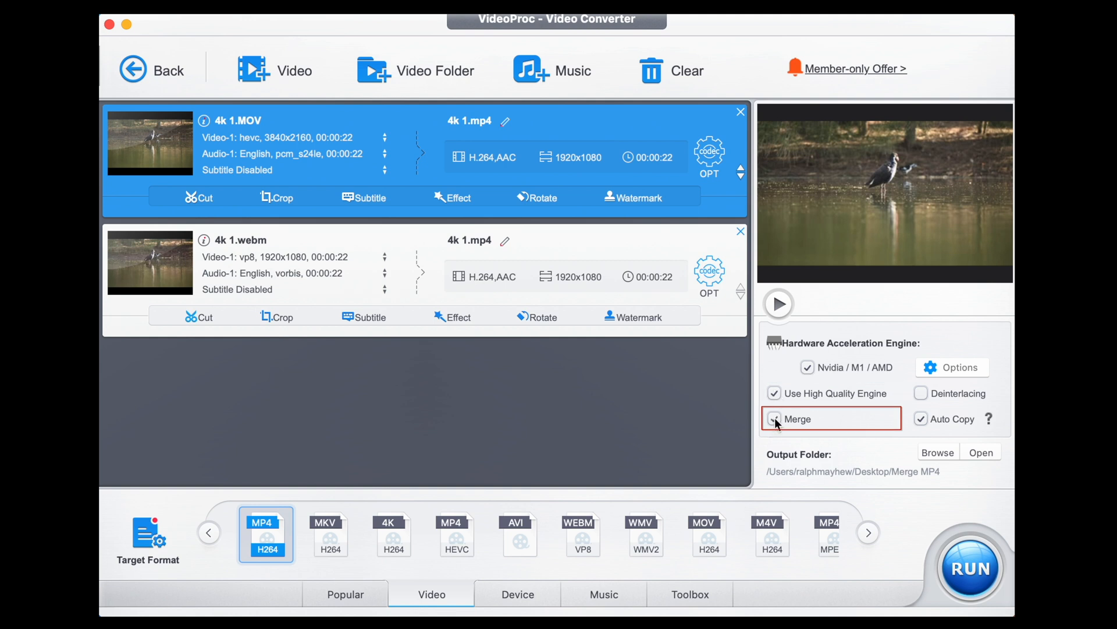
click(774, 417)
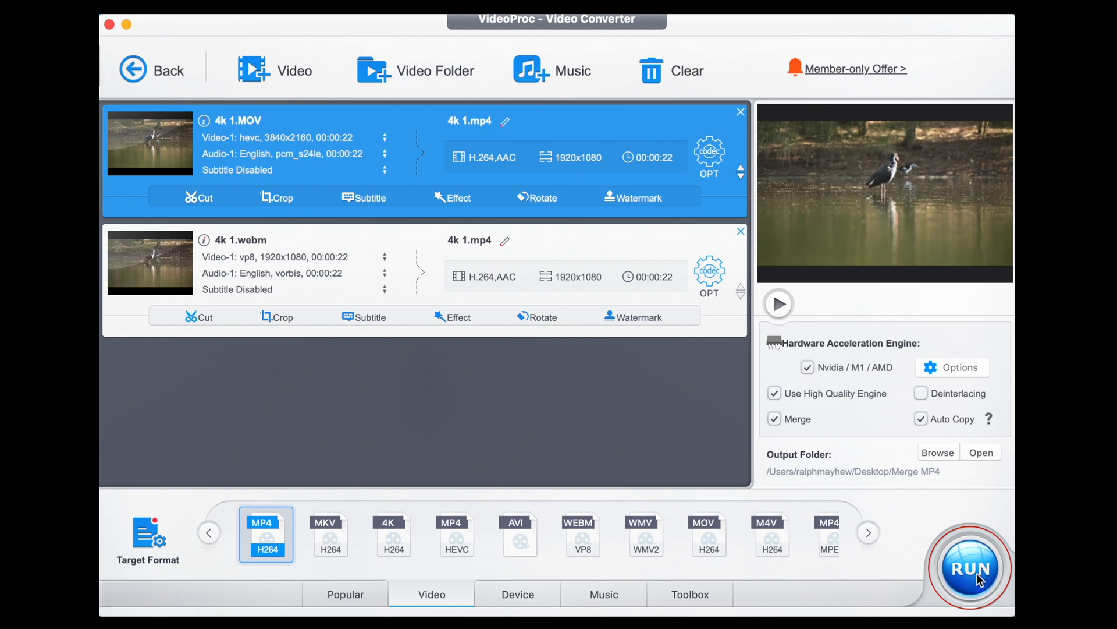
click(969, 568)
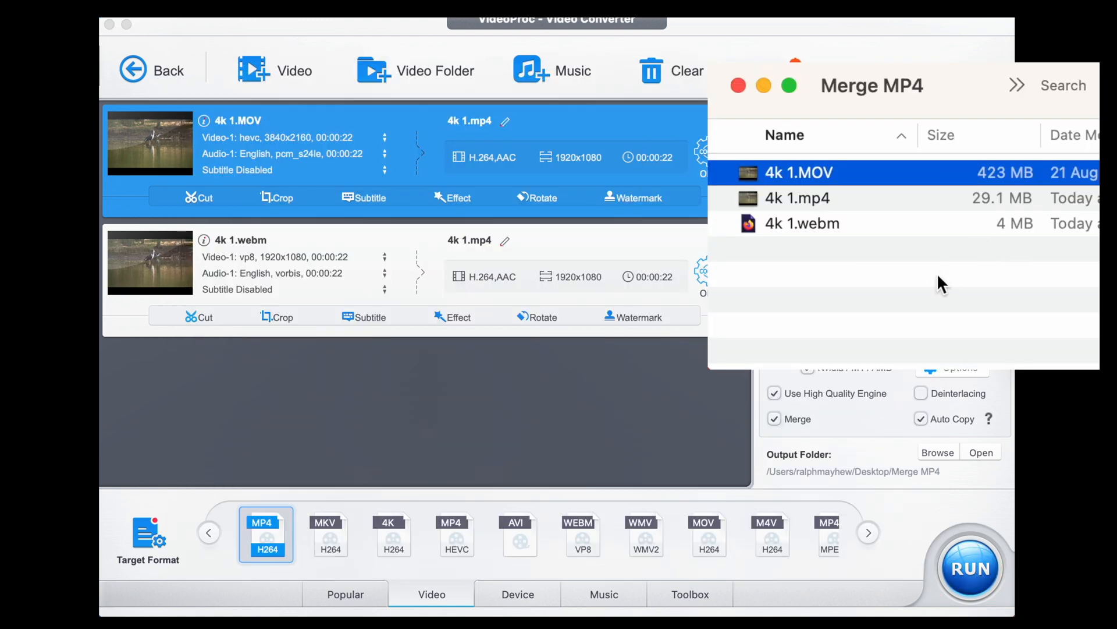
click(796, 198)
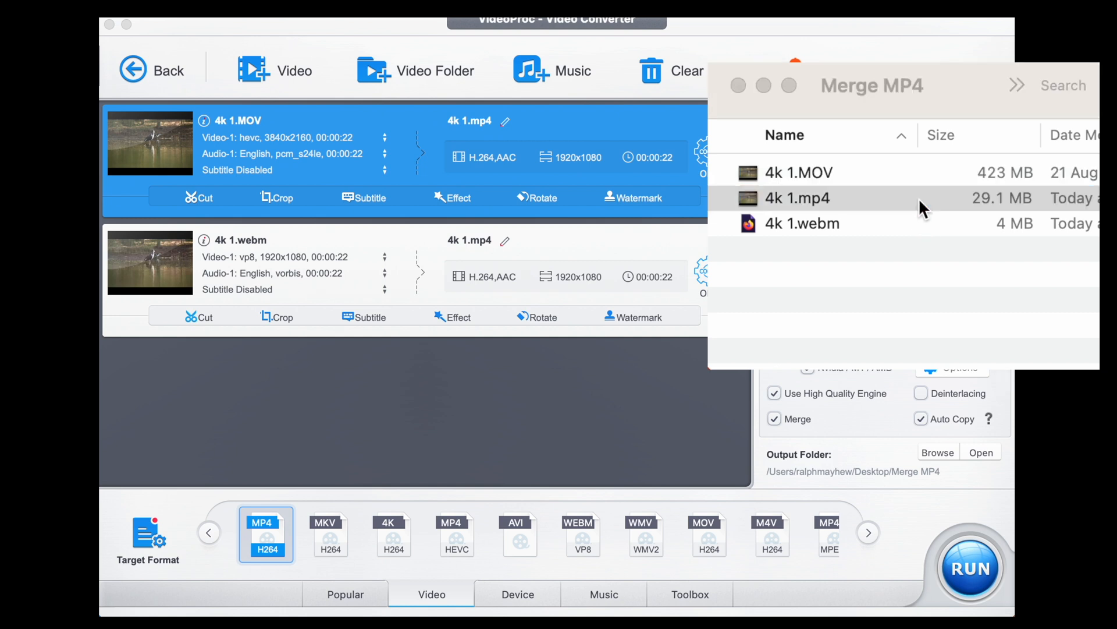
double_click(797, 198)
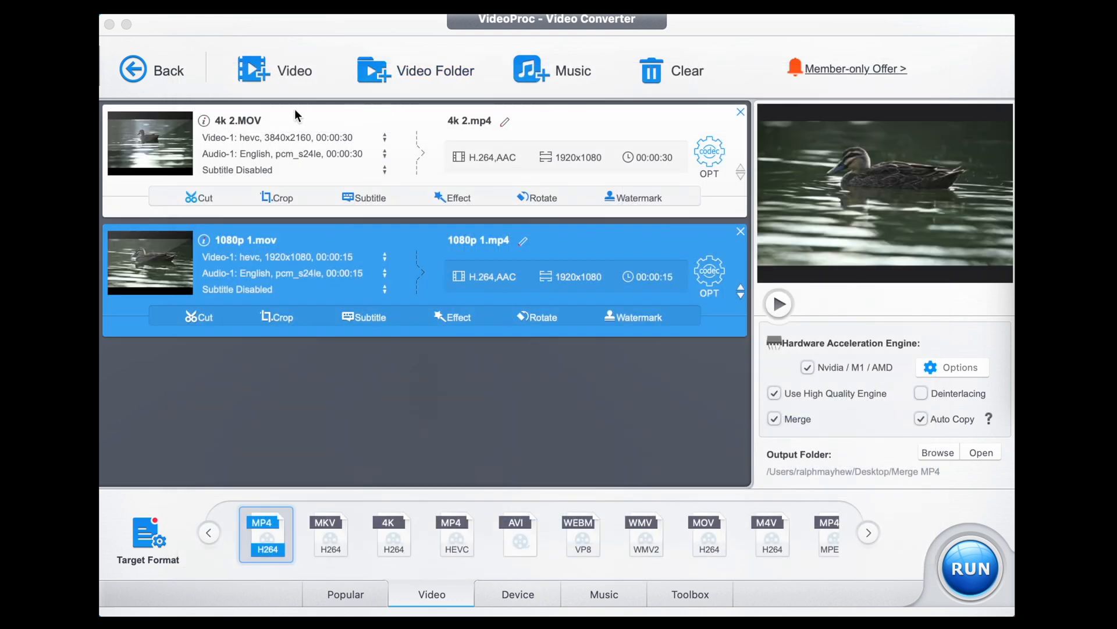
mouse_move(235, 146)
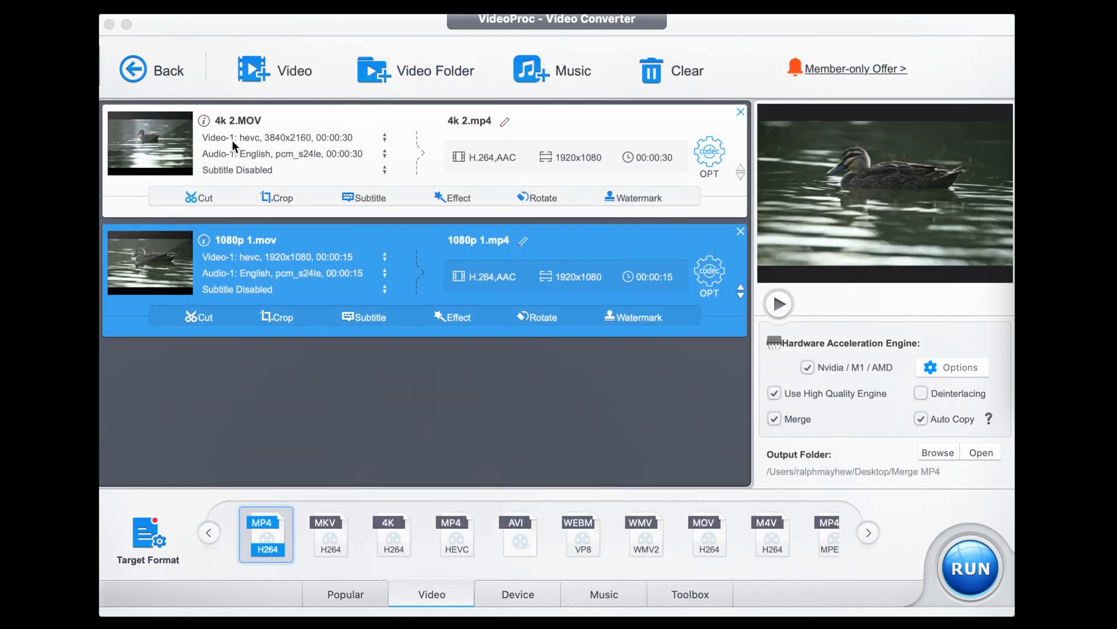
mouse_move(231, 259)
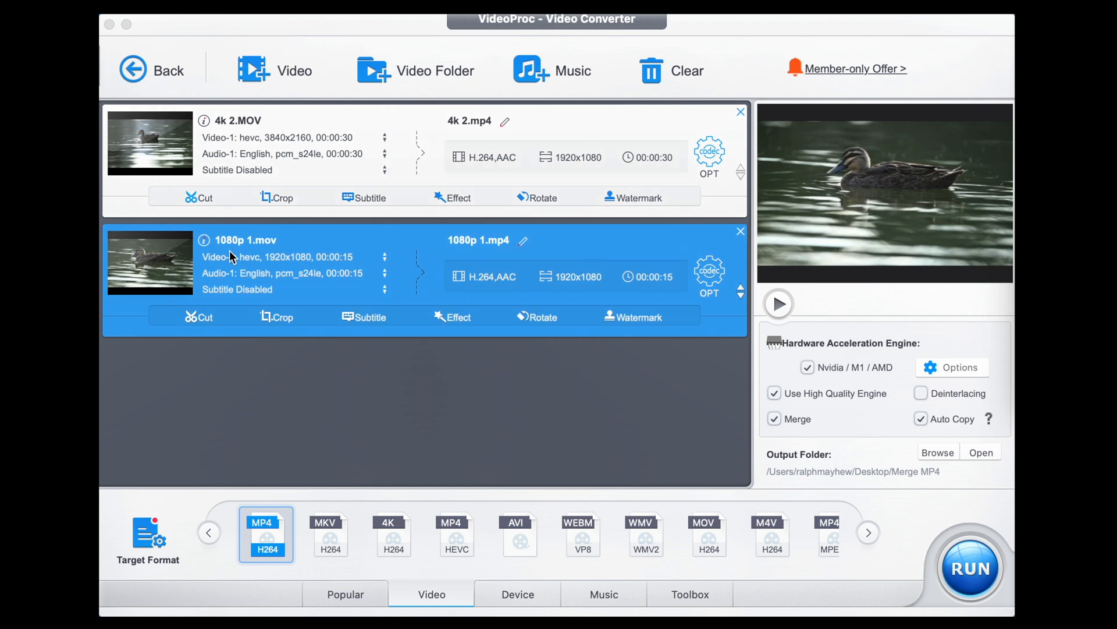
mouse_move(508, 253)
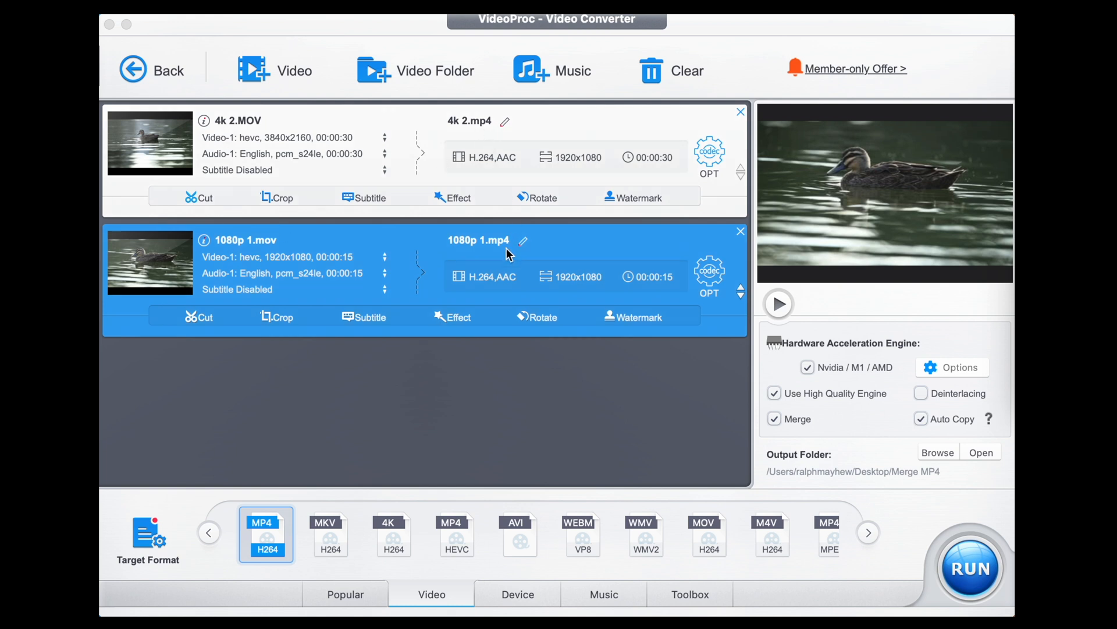
Select the 4k 2.MOV clip in the list for the Merge 1080p job.
click(774, 418)
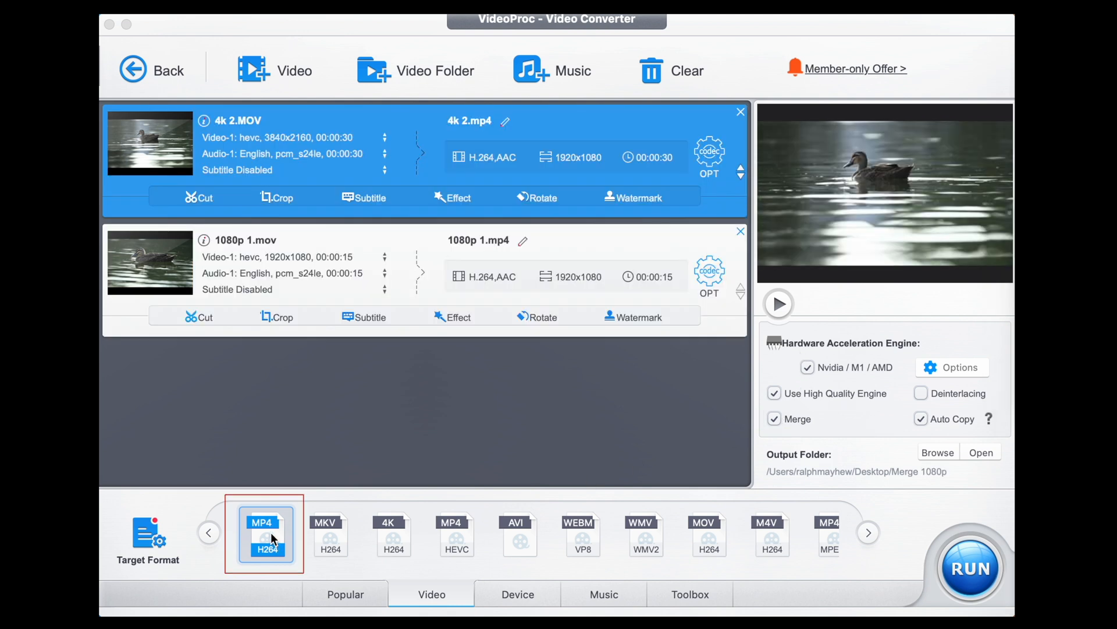
Set the MP4 profile resolution to 1920x1080 and keep Merge enabled for the pair.
click(709, 151)
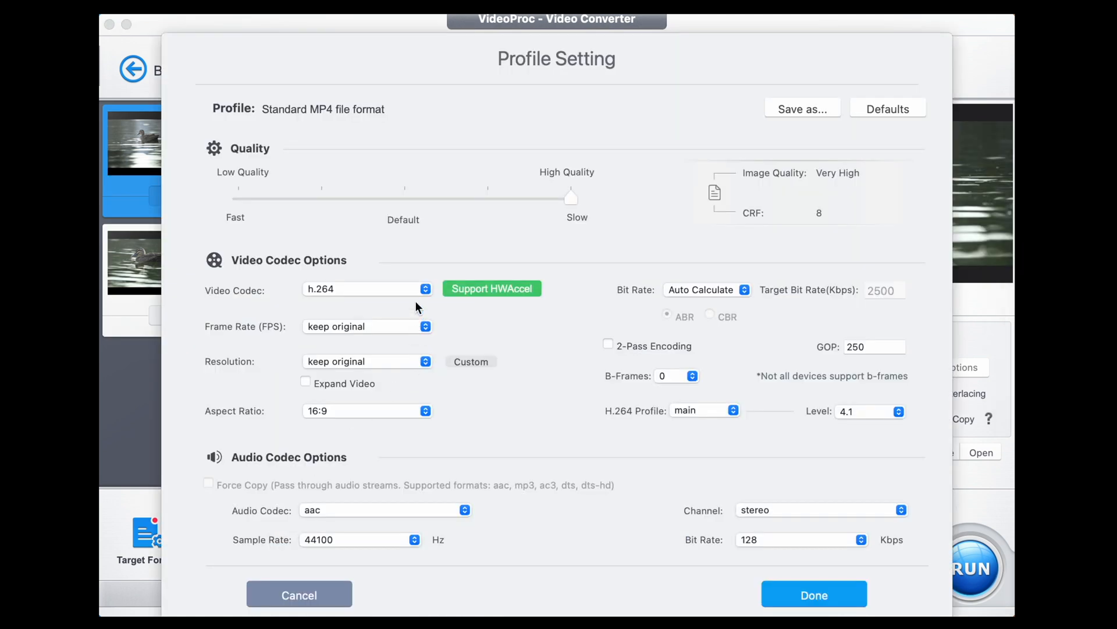
mouse_move(420, 354)
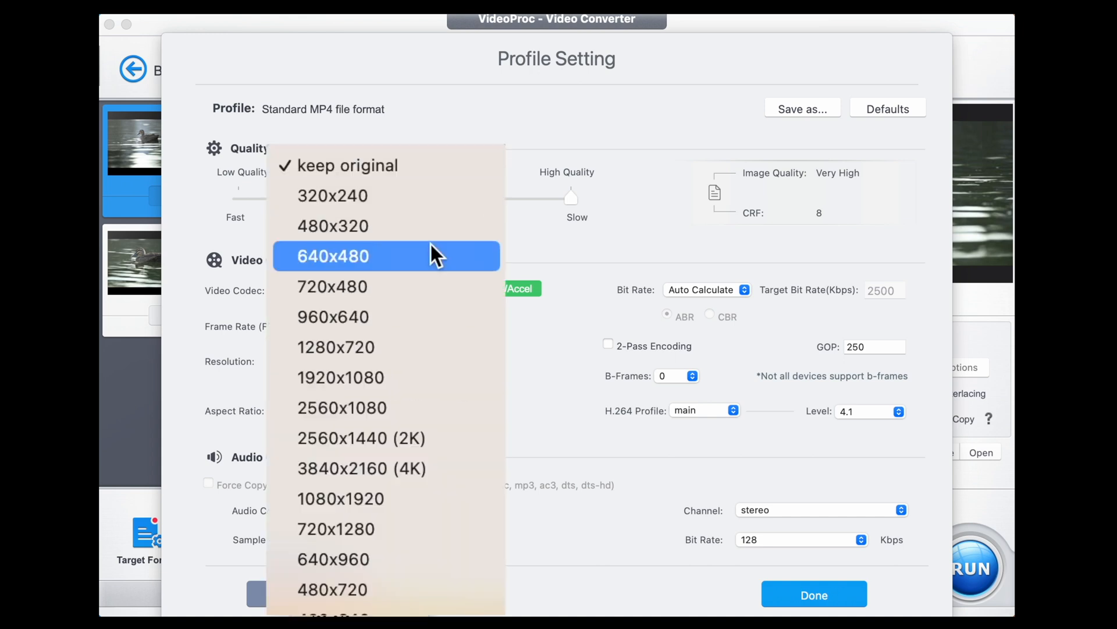
mouse_move(420, 286)
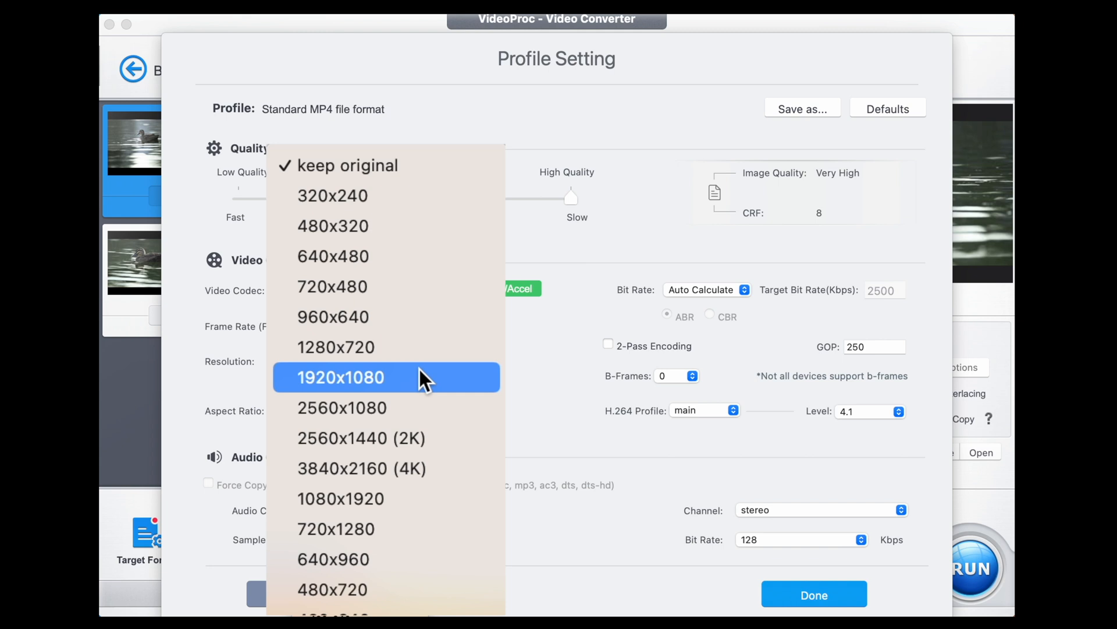
click(343, 378)
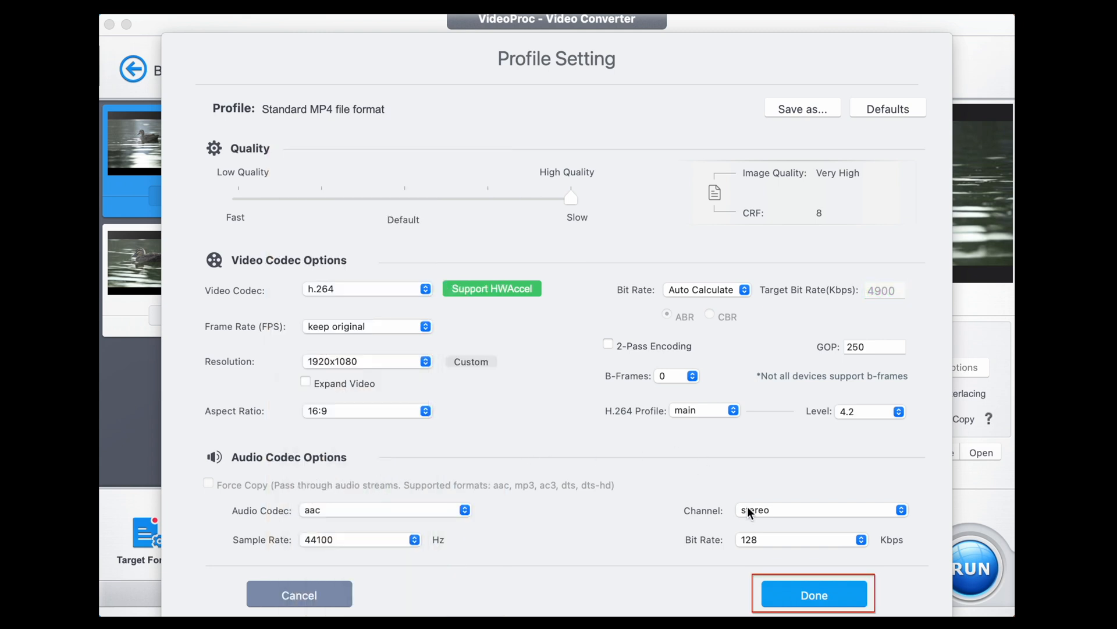
click(812, 595)
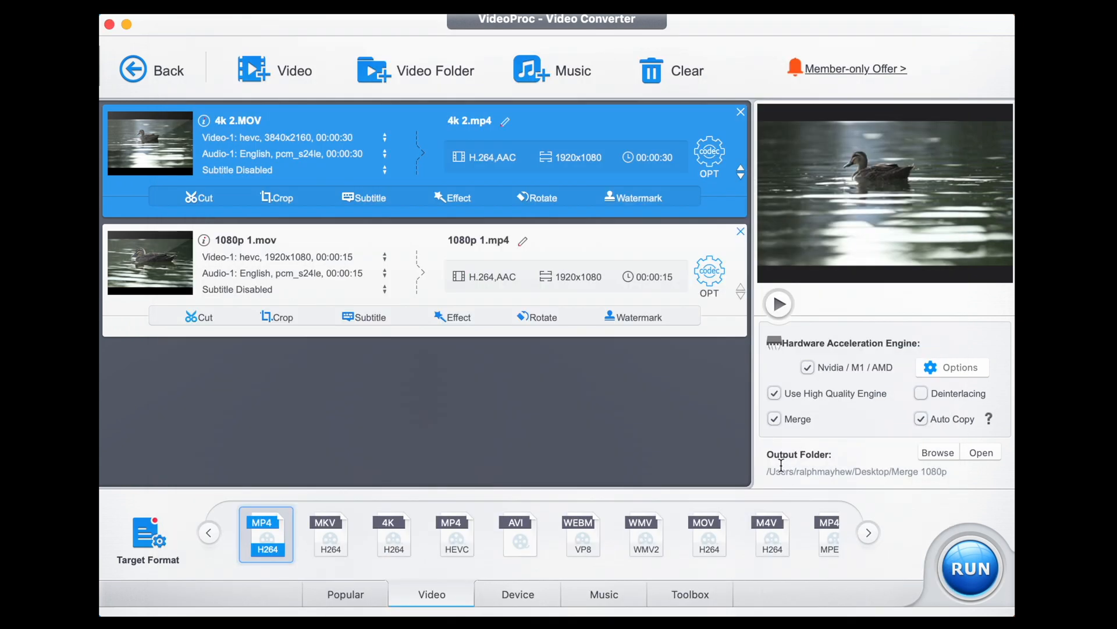
click(775, 418)
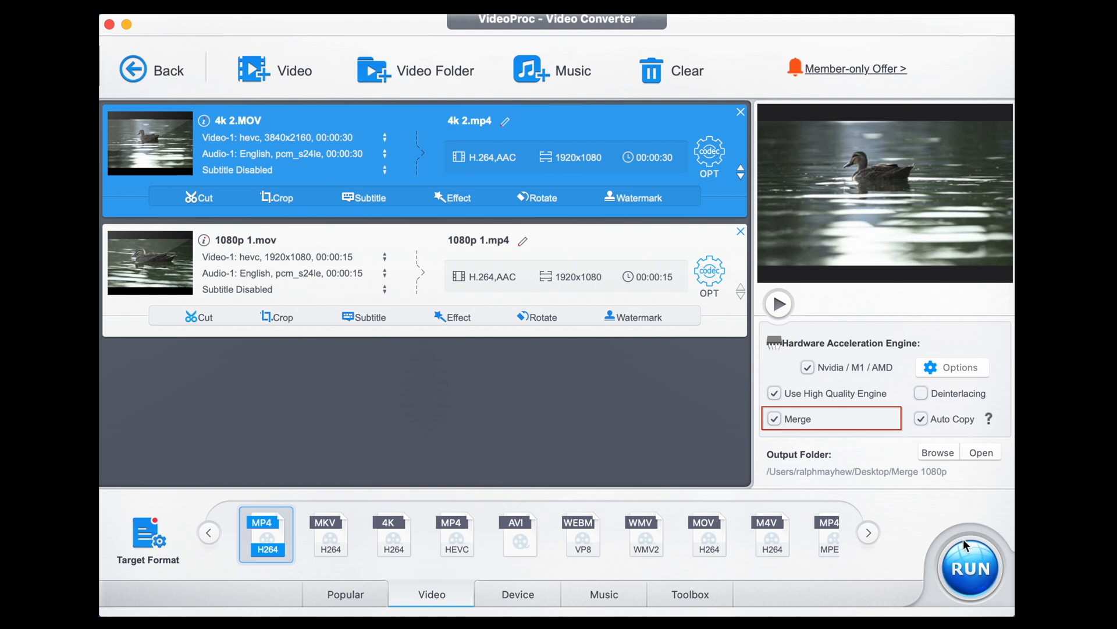
Run the export to produce the merged 1080p 4k 2.mp4 in Merge 1080p.
click(969, 568)
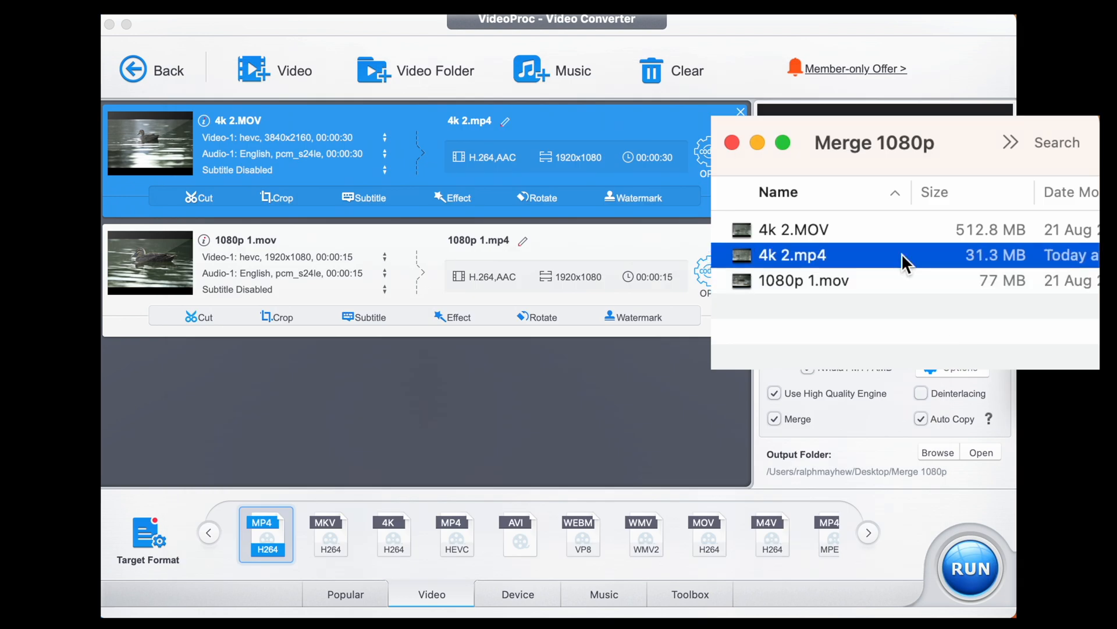
mouse_move(992, 264)
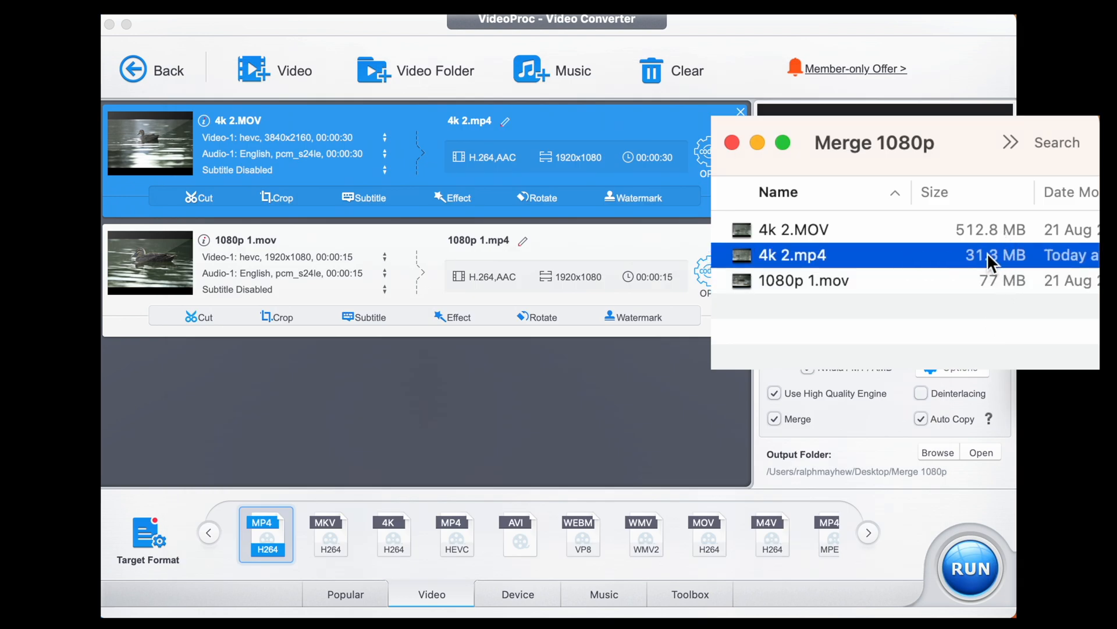
mouse_move(941, 275)
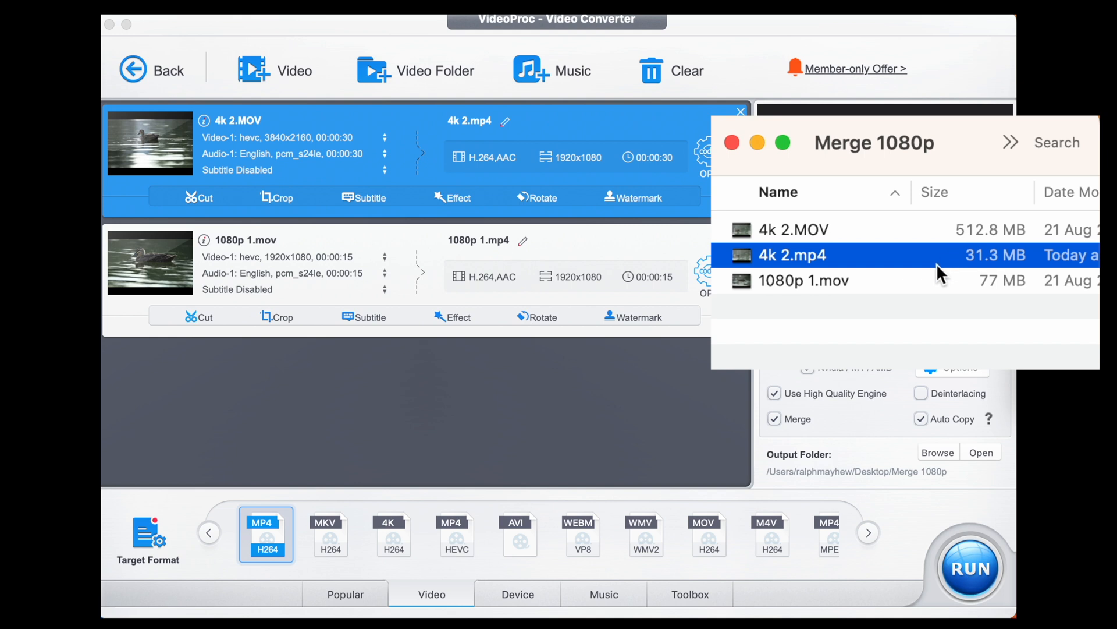
Play the merged 4k 2.mp4 from the Merge 1080p folder in QuickTime Player.
click(805, 280)
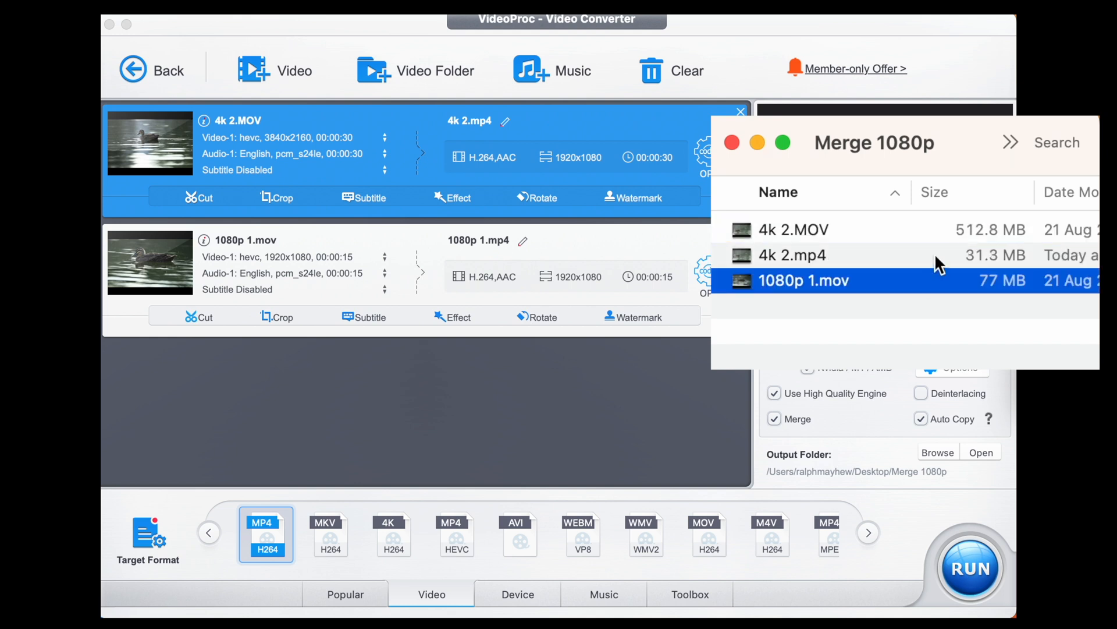
double_click(791, 255)
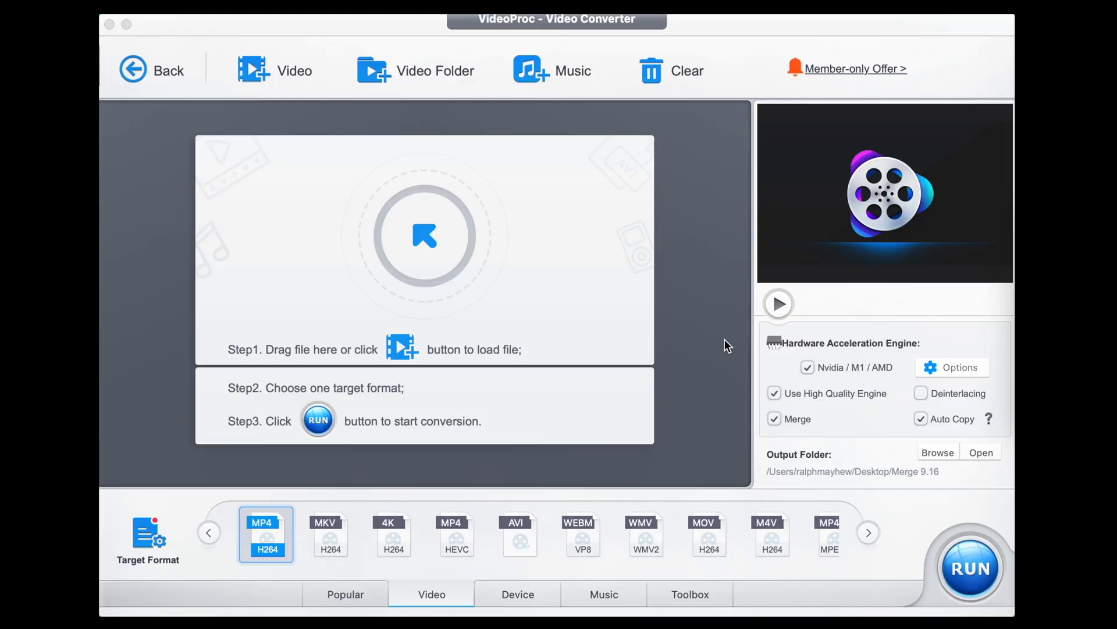
mouse_move(729, 346)
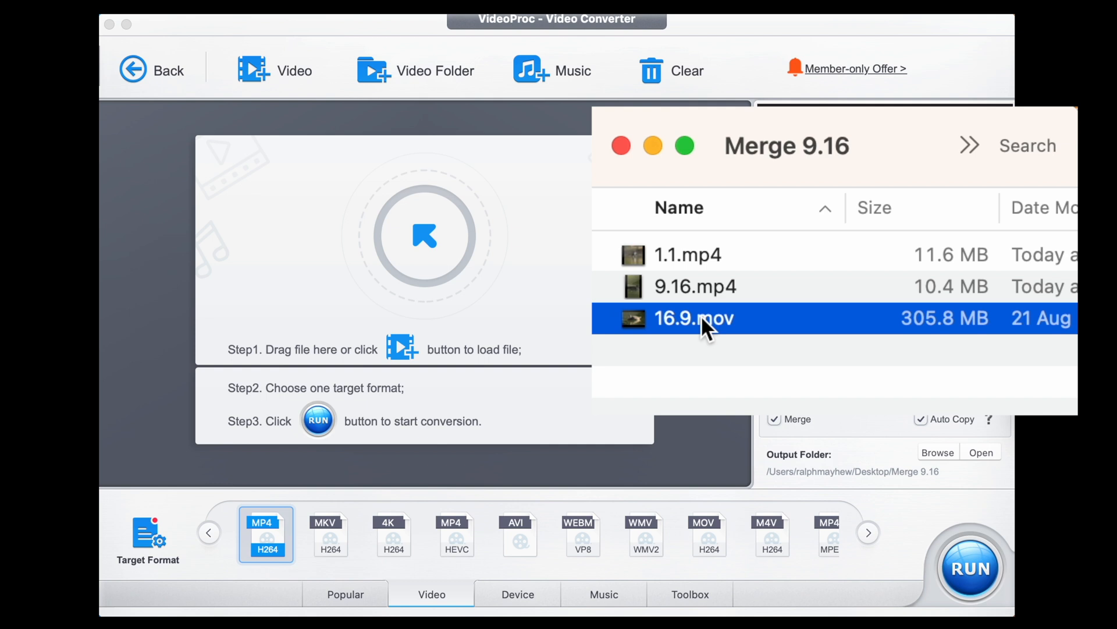
Select 1.1.mp4 and 9.16.mp4 in the Merge 9.16 Finder window.
click(687, 255)
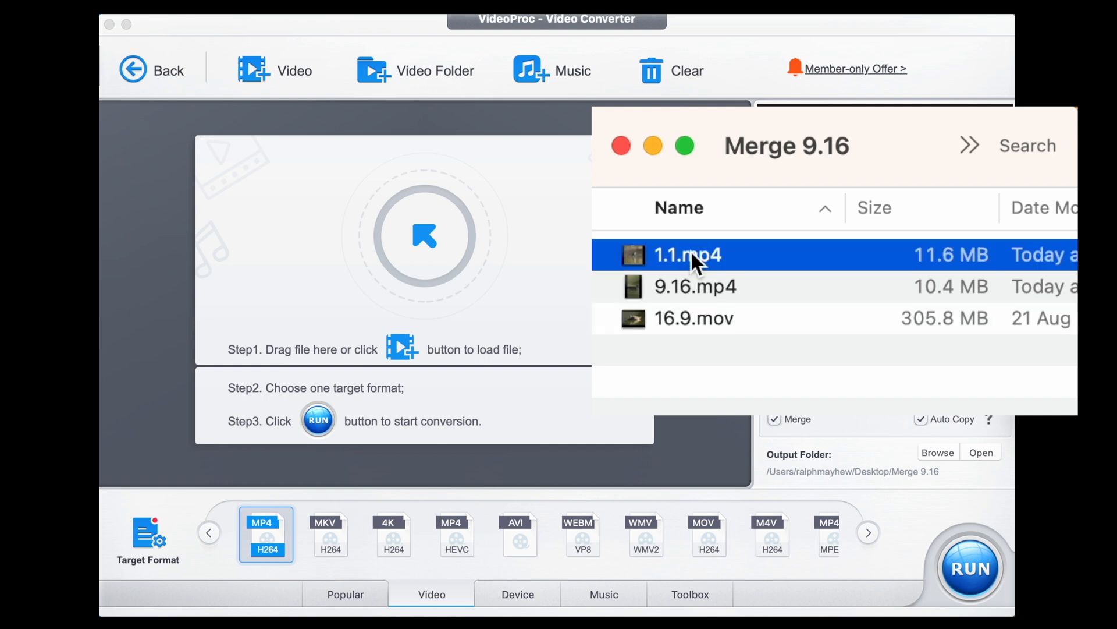
click(695, 286)
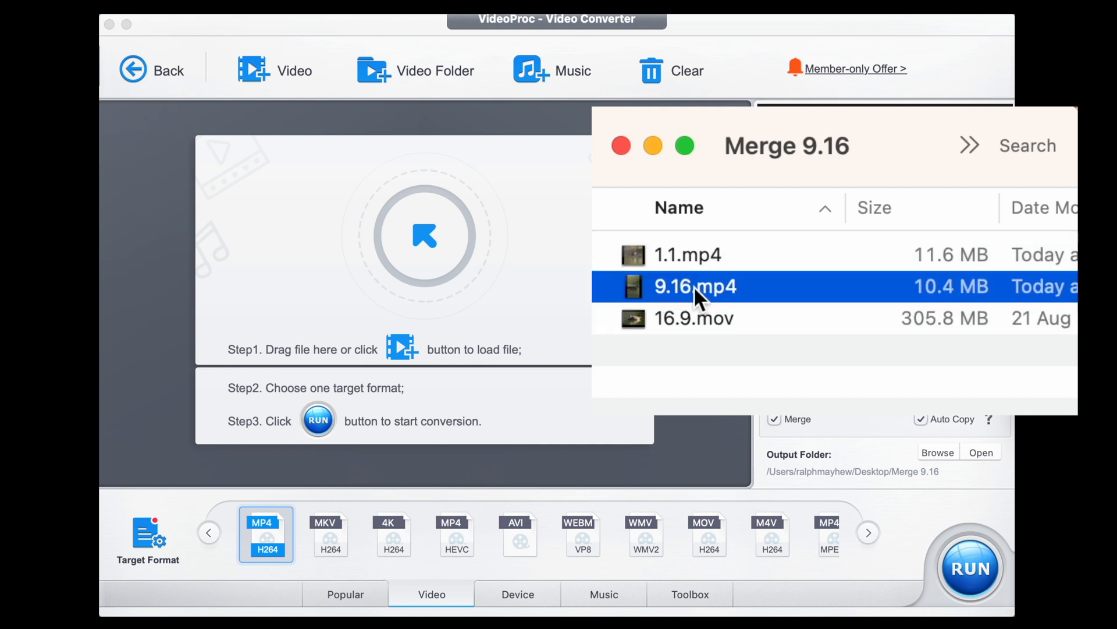
mouse_move(701, 277)
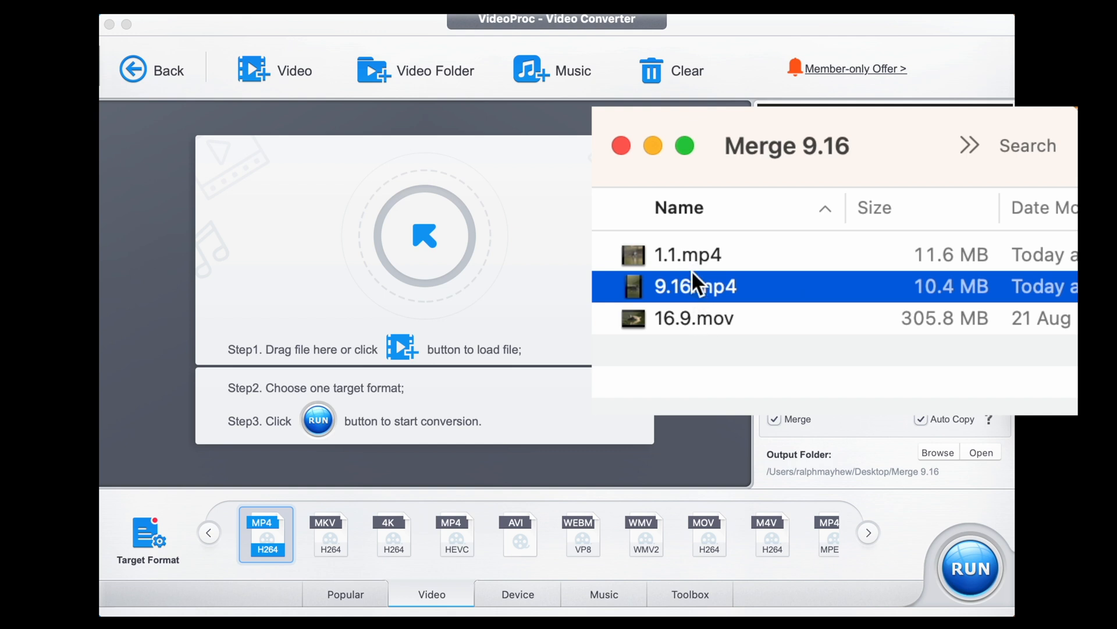
mouse_move(698, 292)
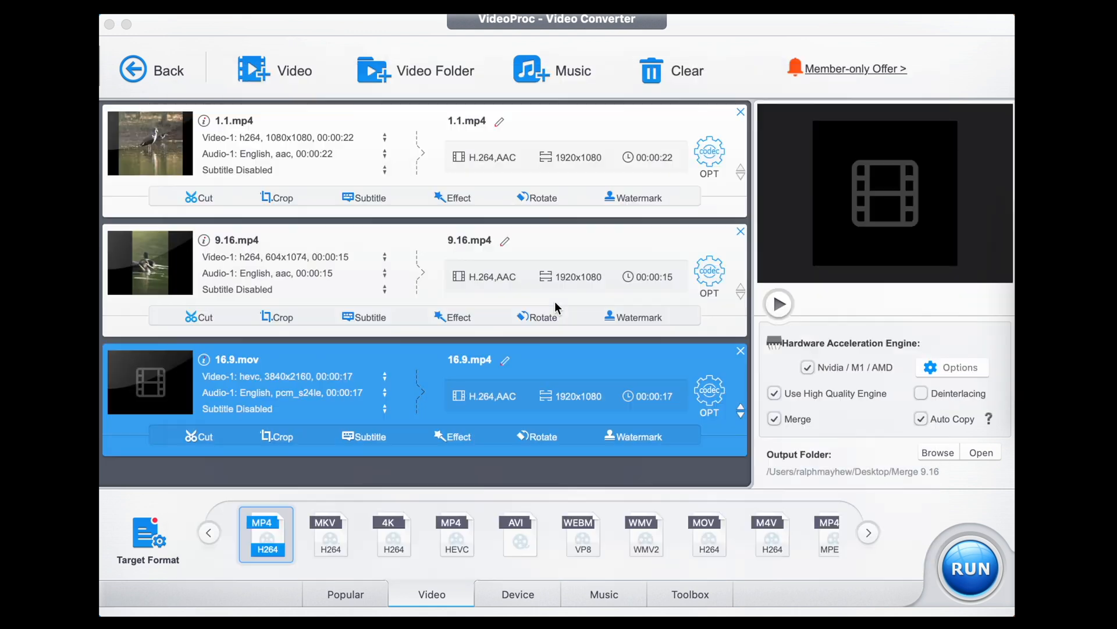
Preview the 16.9.mov clip in the queue before reordering.
click(774, 393)
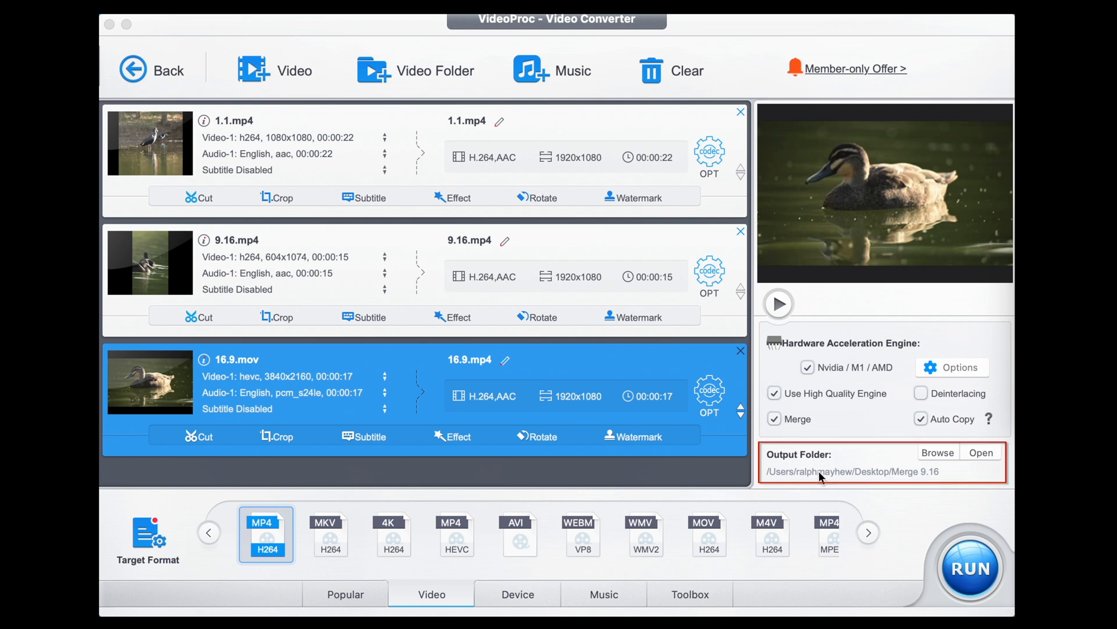
mouse_move(932, 478)
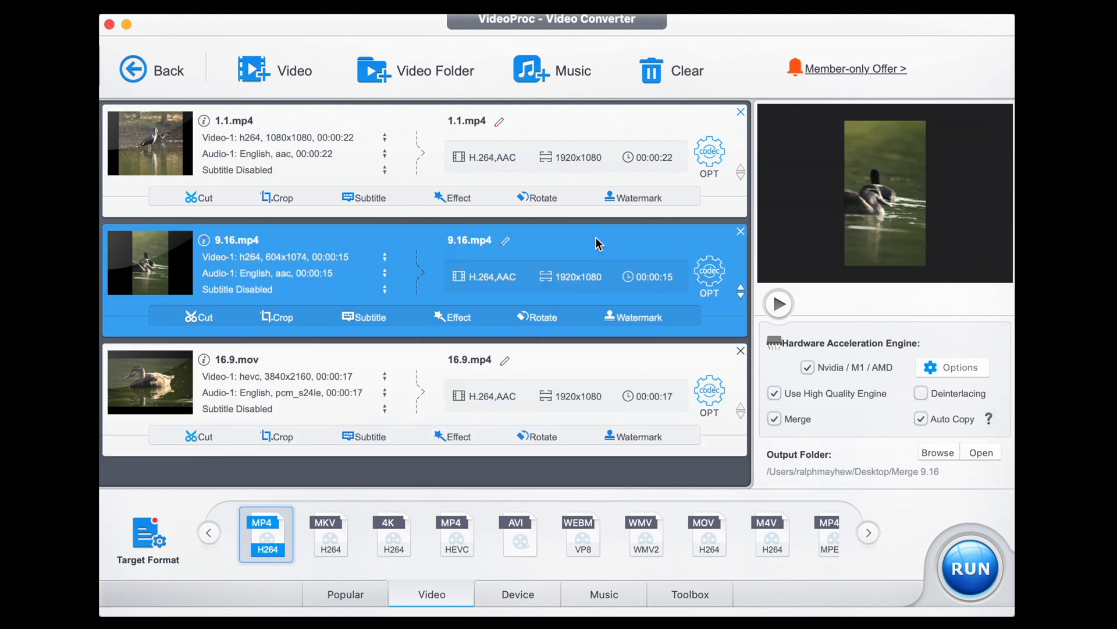
mouse_move(147, 262)
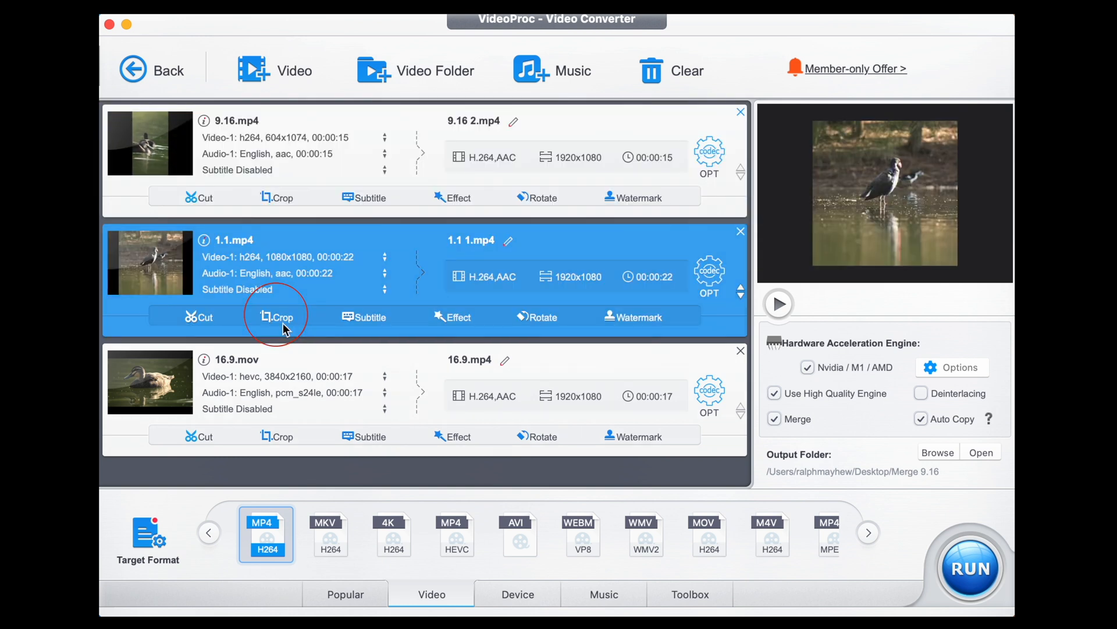
Apply a 9:16 preset crop to 1.1.mp4, shifting the frame onto the bird.
click(277, 317)
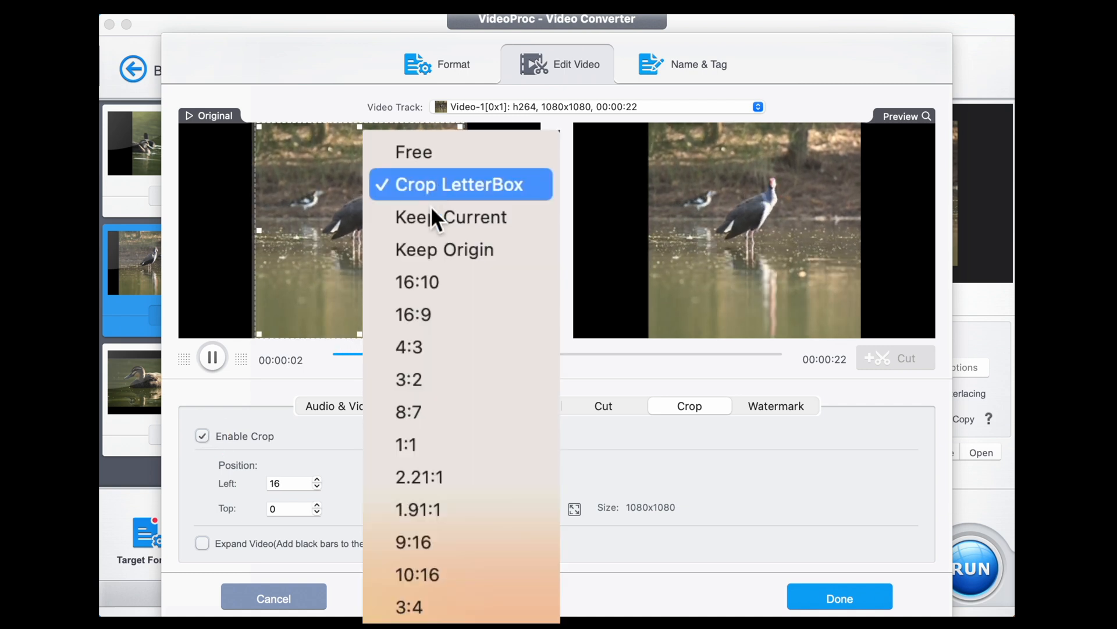
click(413, 541)
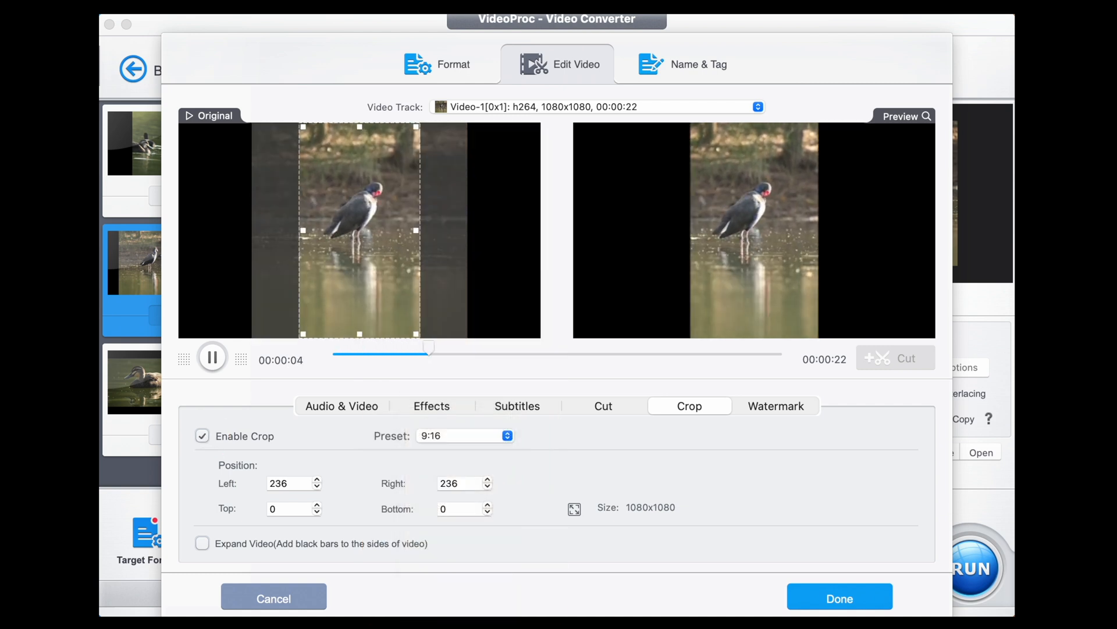
drag(359, 229, 306, 229)
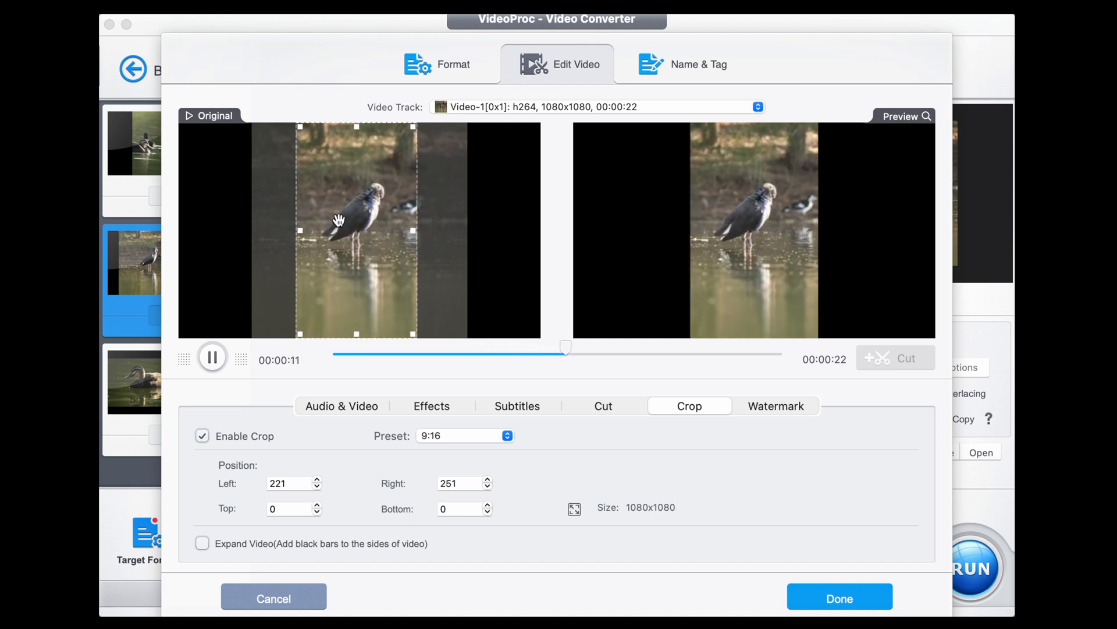
click(839, 599)
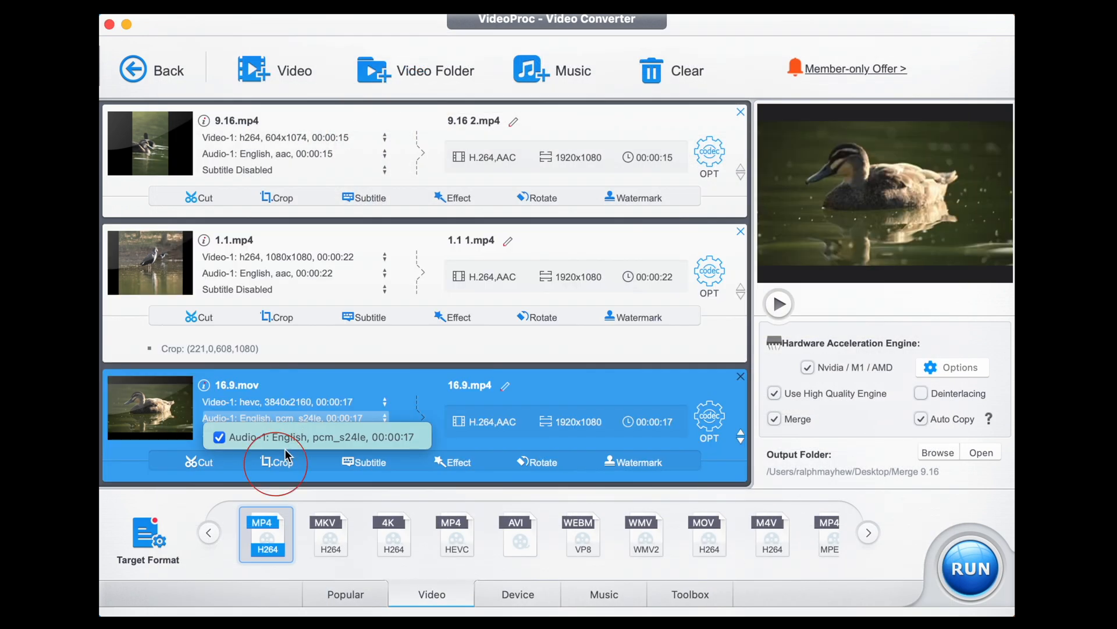
Enable cropping on 16.9.mov and apply a 9:16 preset crop around the duck.
click(277, 462)
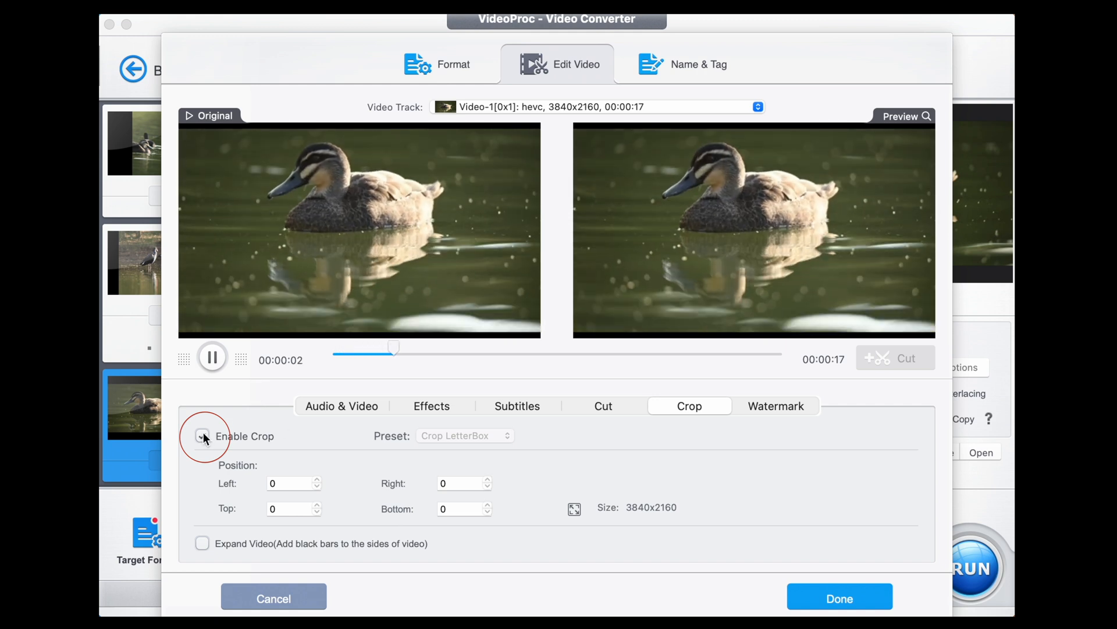
click(464, 435)
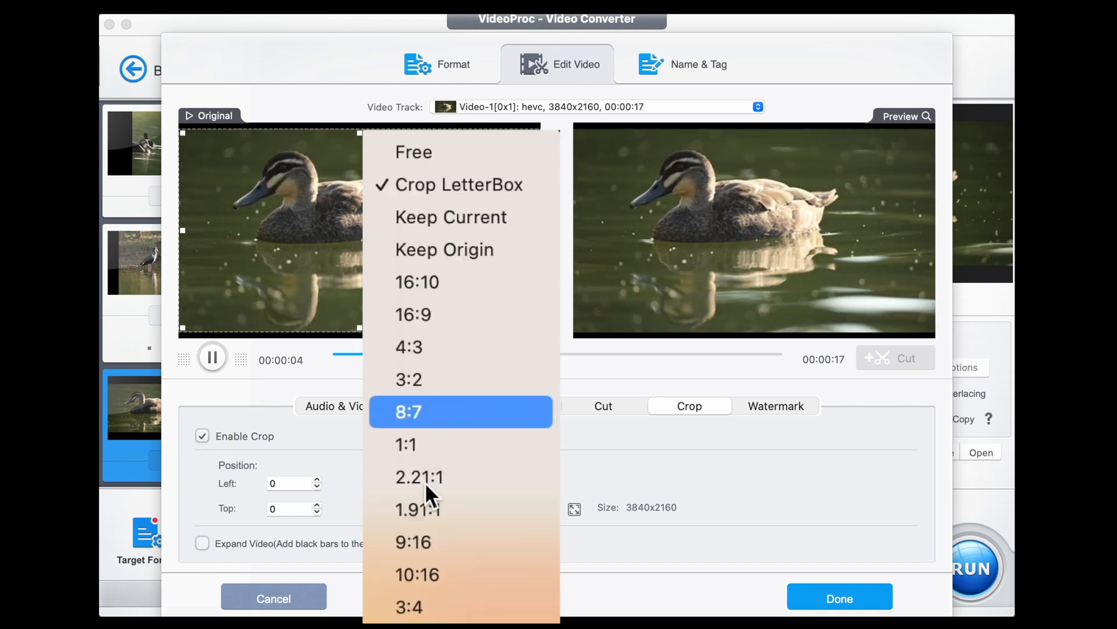
click(414, 541)
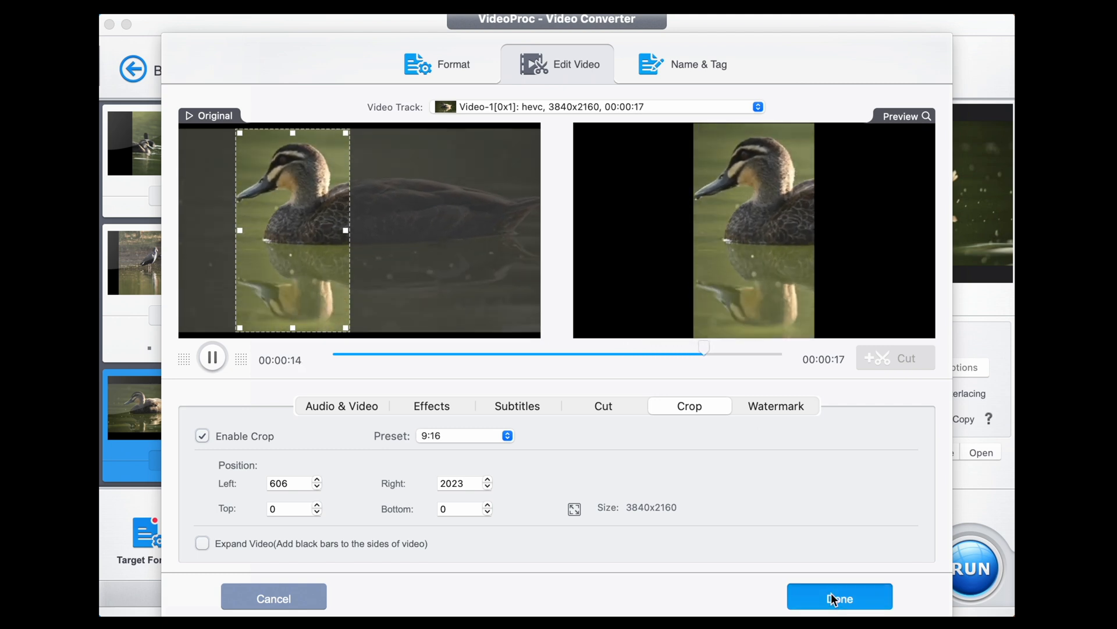
click(839, 597)
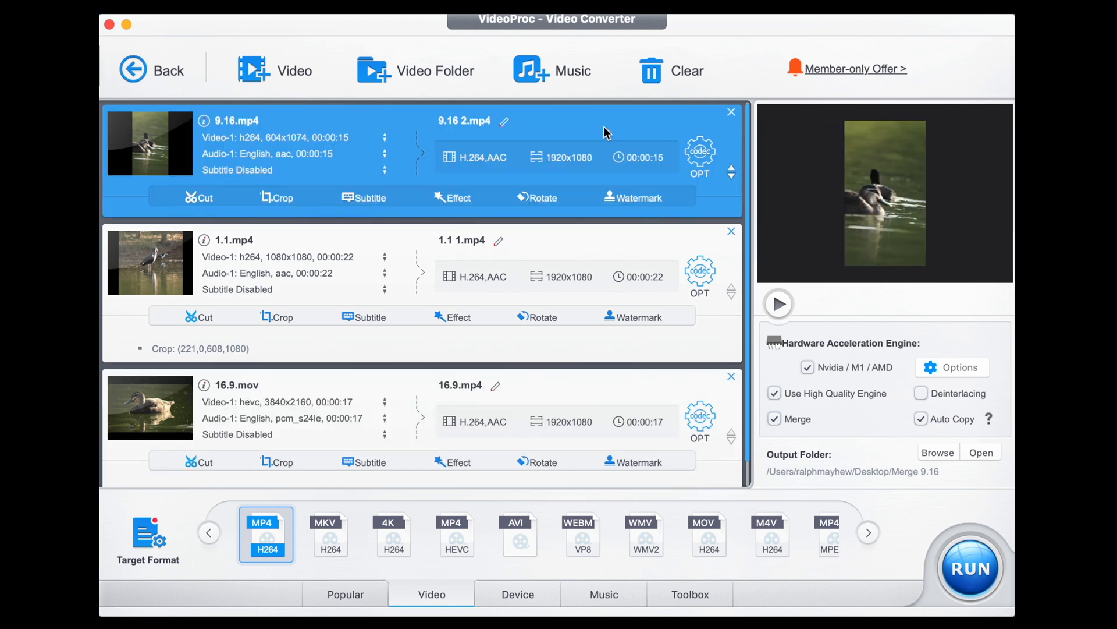
Run the export to merge the three cropped clips into one vertical MP4.
click(970, 568)
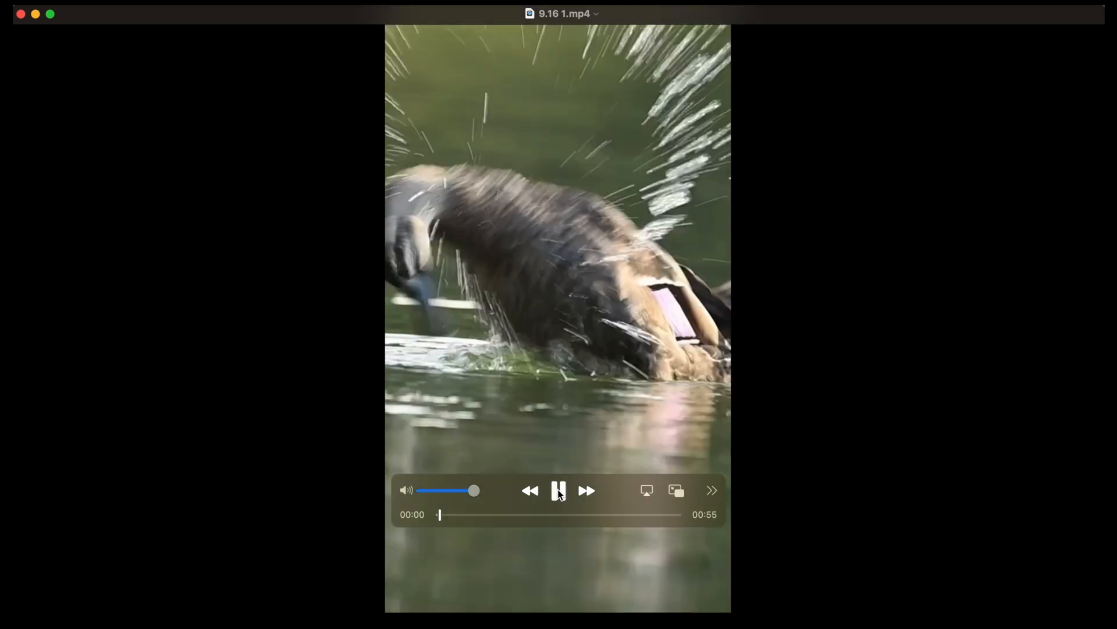
click(558, 491)
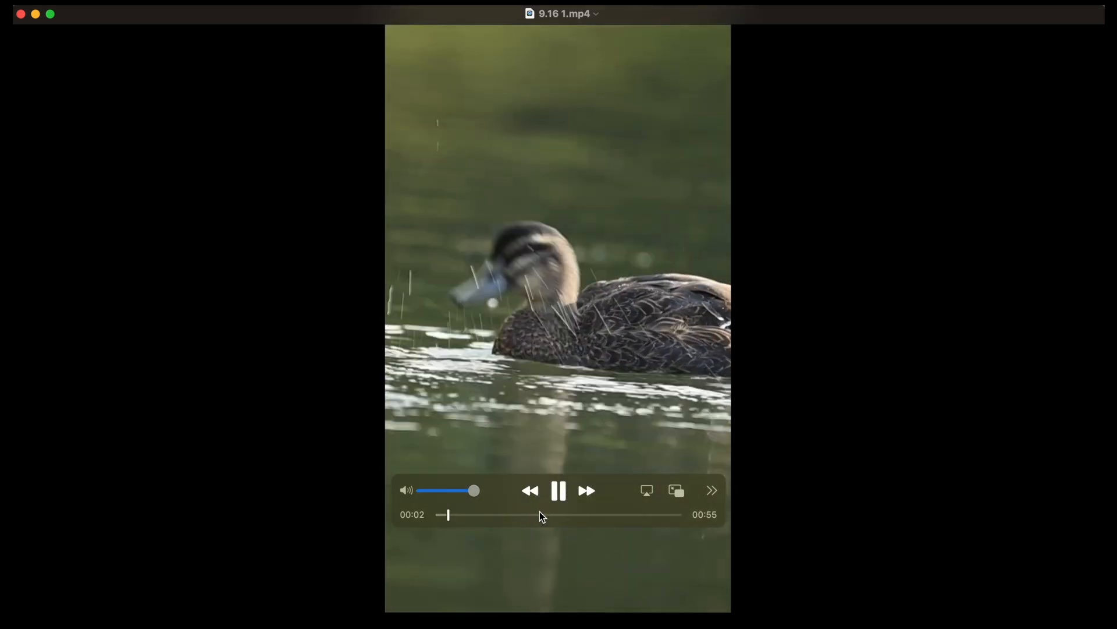
click(539, 515)
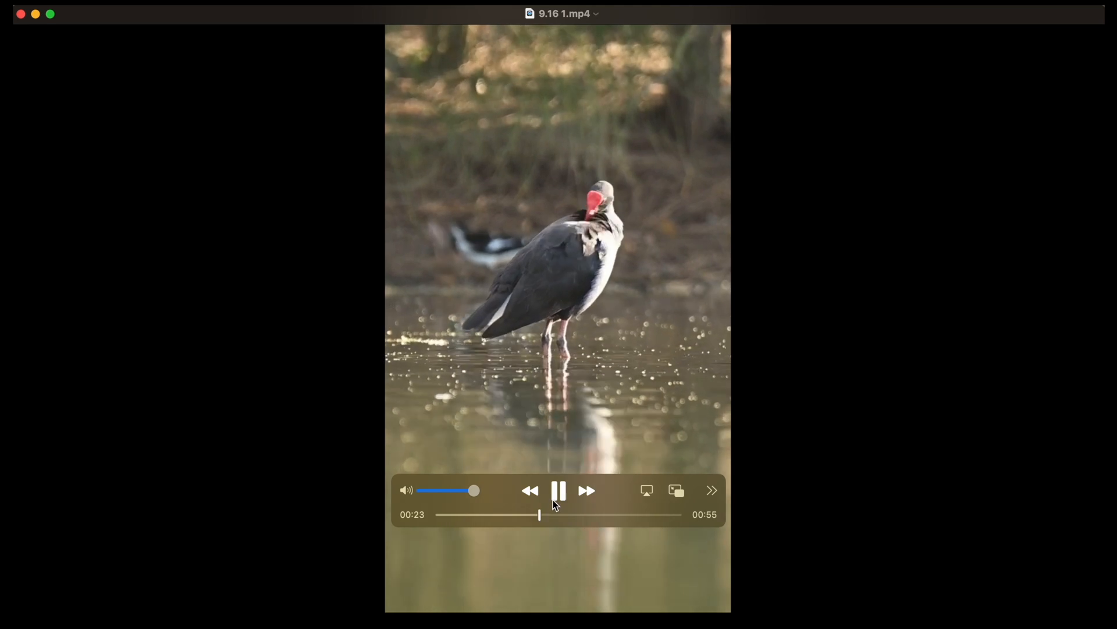